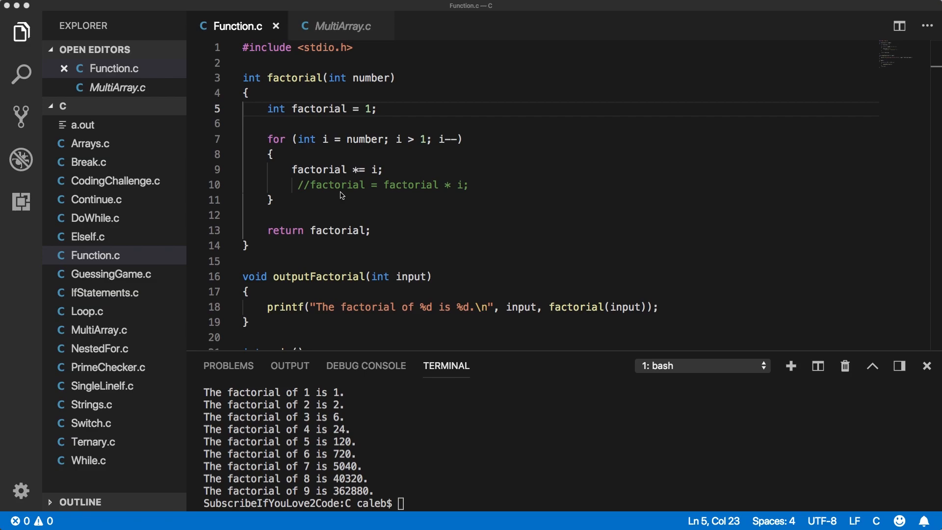
{"action": "mouse_move", "coordinate": [347, 205]}
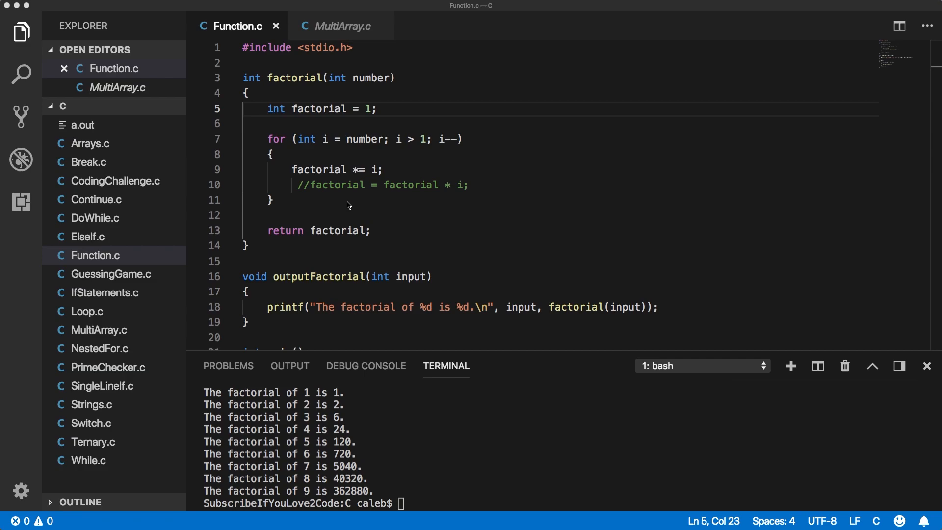
{"action": "mouse_move", "coordinate": [280, 169]}
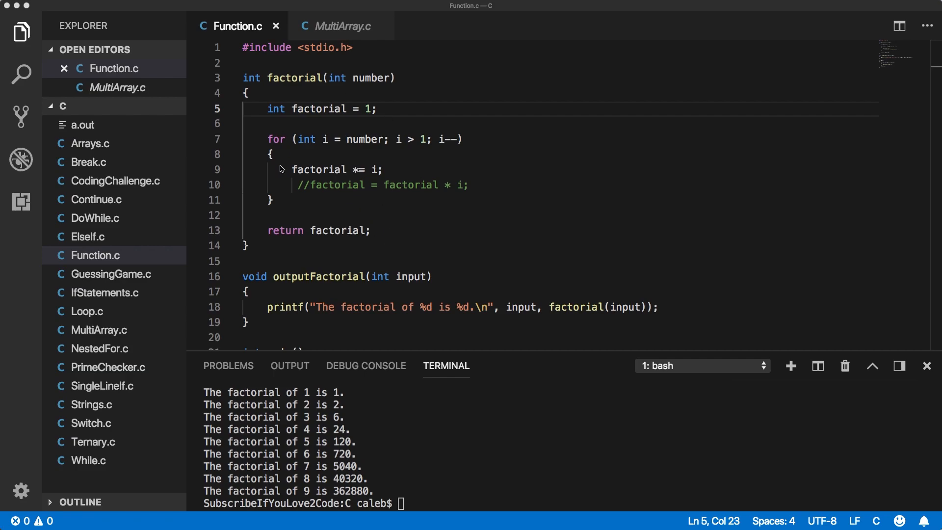
Bring MultiArray.c into the editor and select the 2x3 grades array declaration.
{"action": "scroll", "scroll_direction": "down", "scroll_amount": 3}
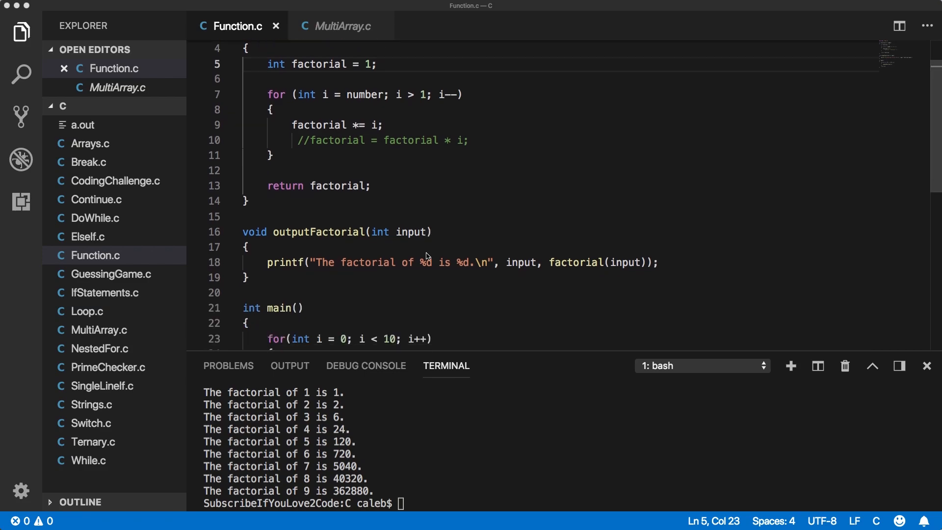
{"action": "scroll", "scroll_direction": "down", "scroll_amount": 3}
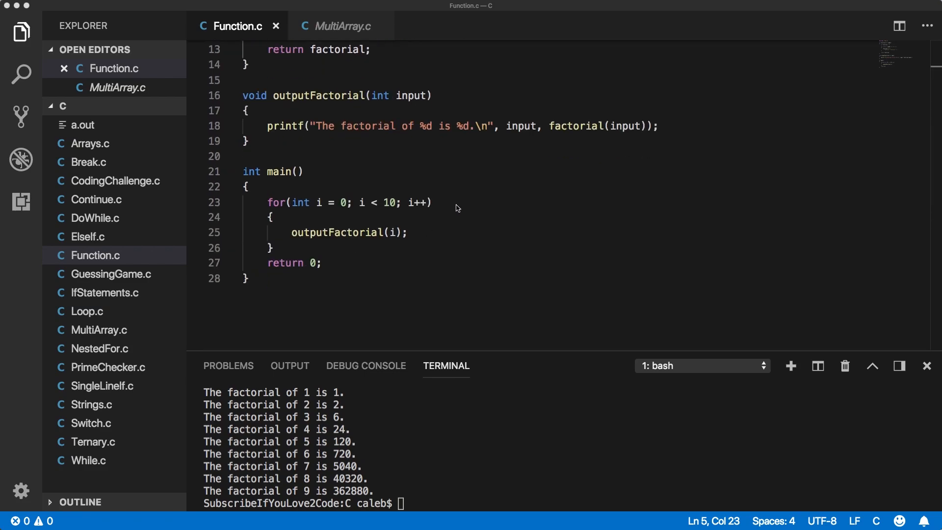
{"action": "scroll", "scroll_direction": "up", "scroll_amount": 3}
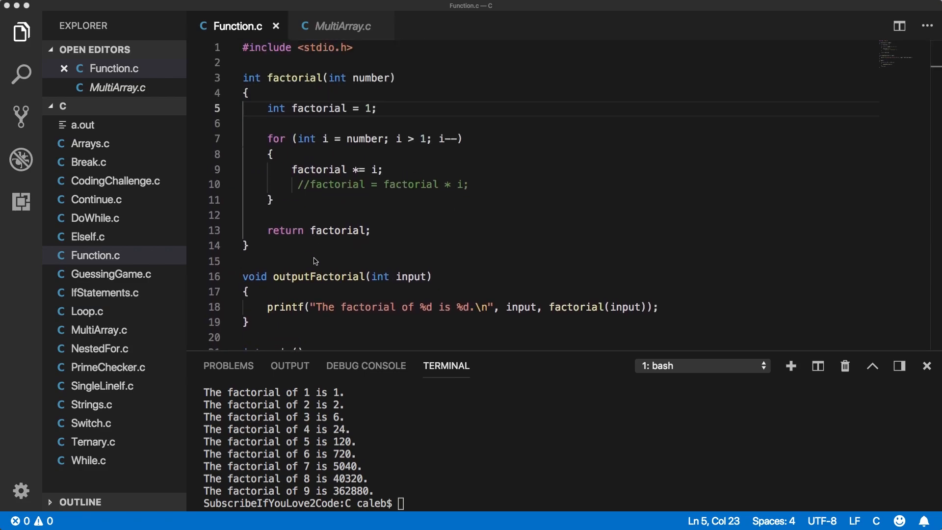
{"action": "mouse_move", "coordinate": [436, 250]}
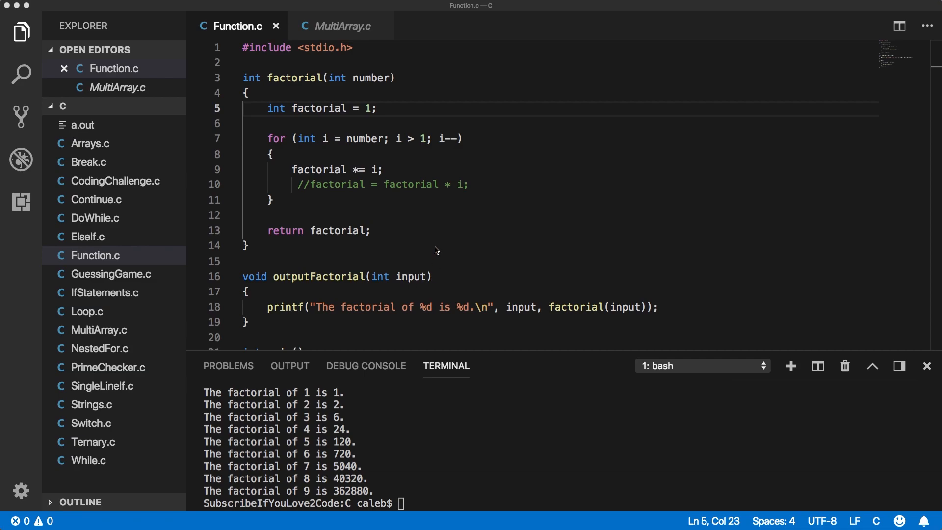
{"action": "mouse_move", "coordinate": [340, 26]}
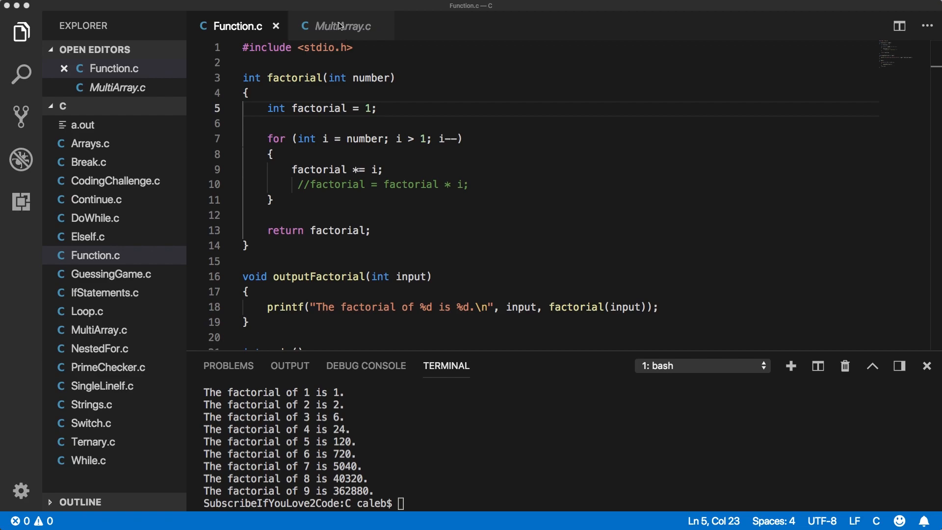
{"action": "mouse_move", "coordinate": [350, 42]}
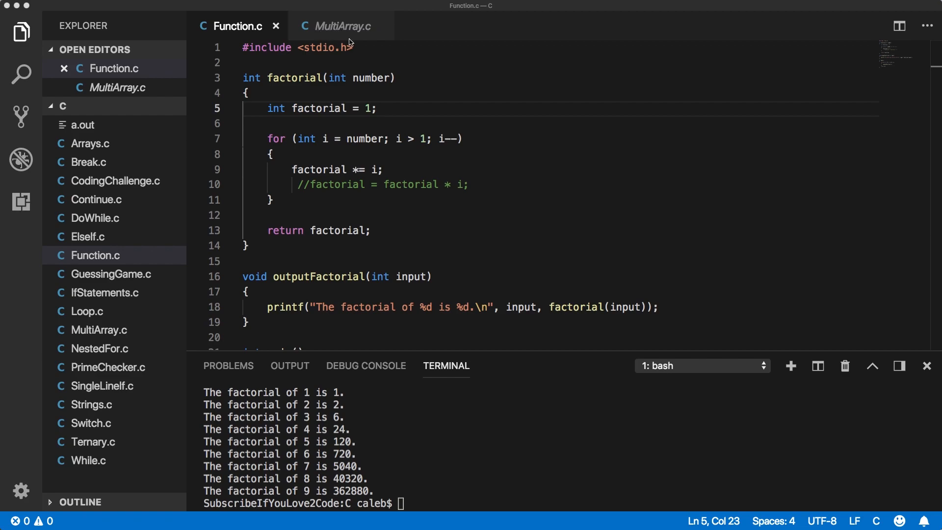
{"action": "left_click", "coordinate": [341, 26]}
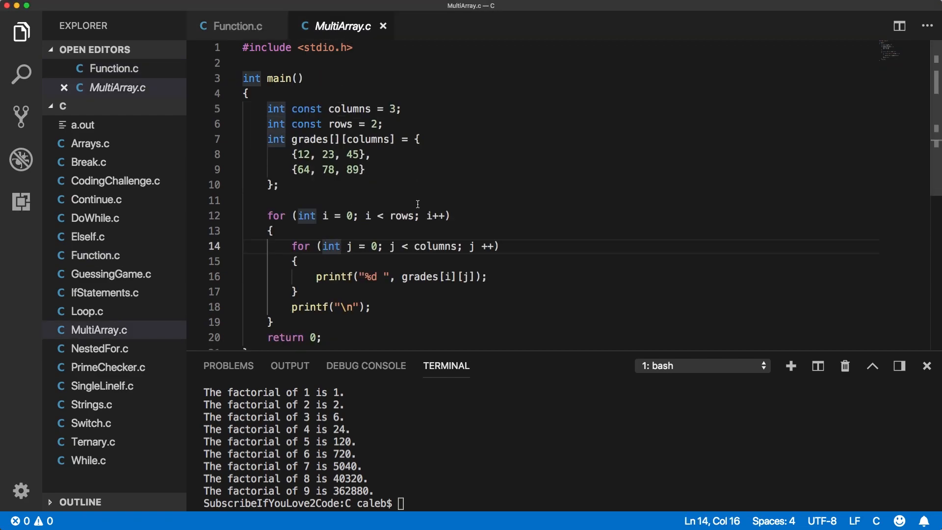
{"action": "left_click", "coordinate": [592, 200]}
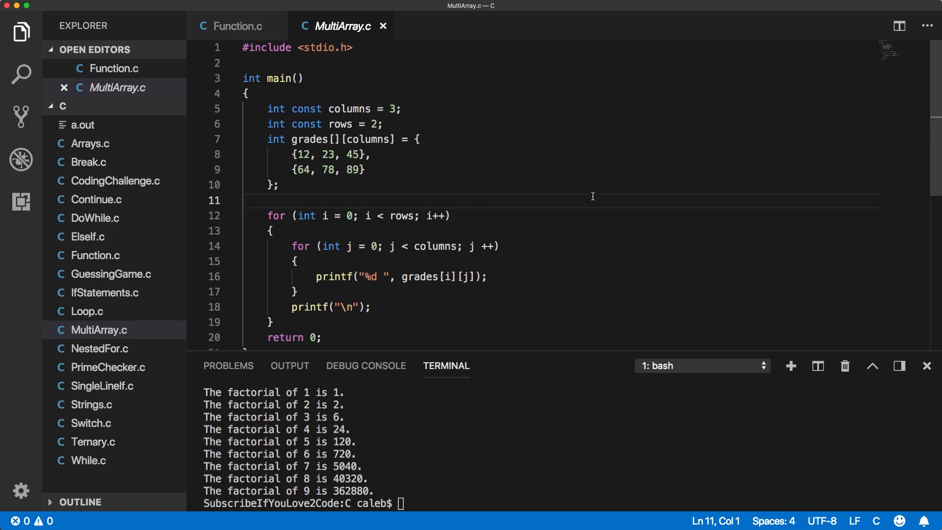
{"action": "mouse_move", "coordinate": [870, 135]}
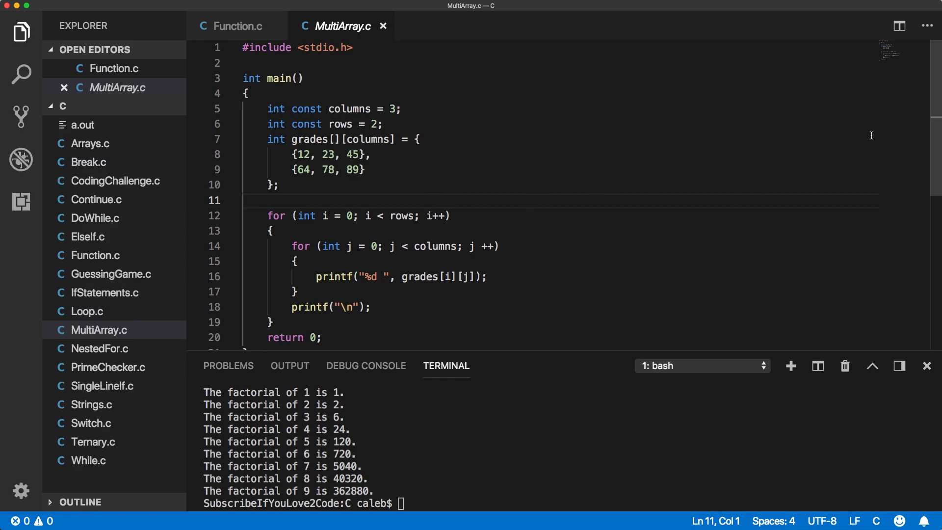
{"action": "mouse_move", "coordinate": [512, 164]}
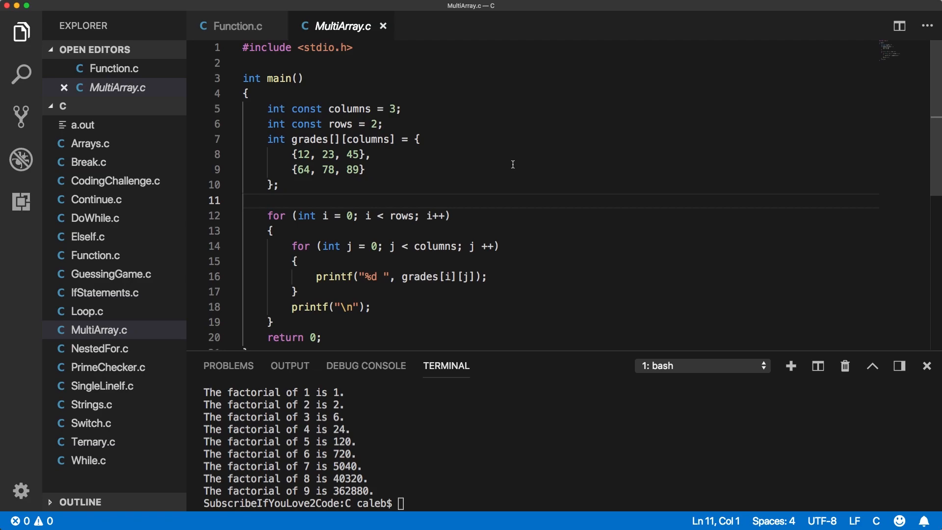
{"action": "mouse_move", "coordinate": [267, 146]}
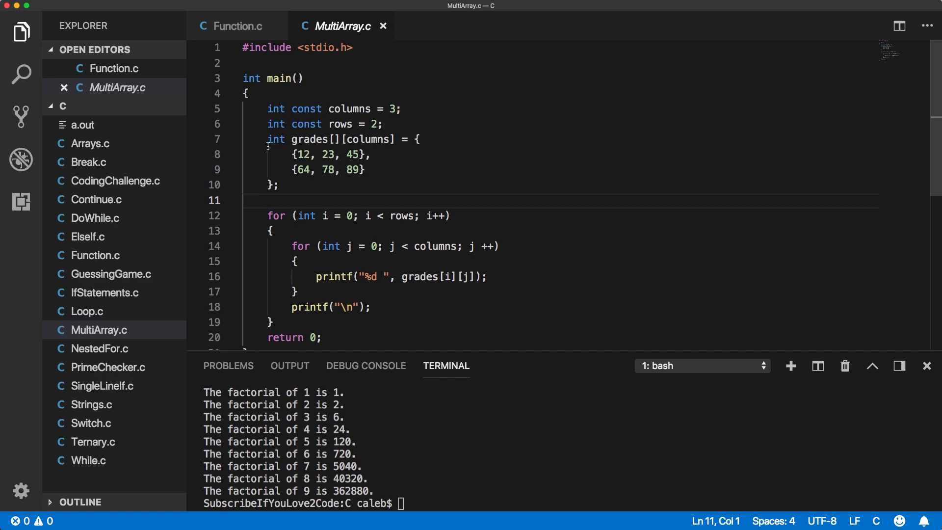
{"action": "left_click_drag", "start_coordinate": [267, 139], "coordinate": [277, 185]}
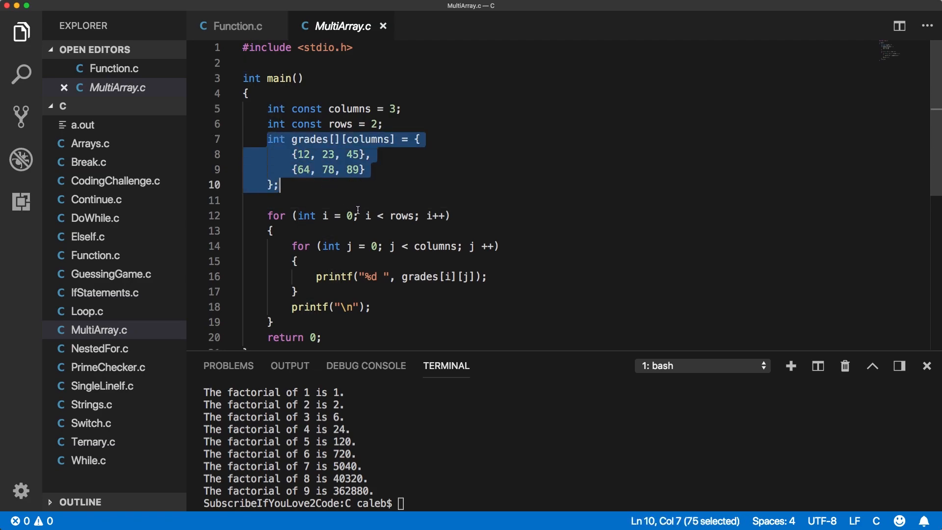
{"action": "scroll", "scroll_direction": "down", "scroll_amount": 3}
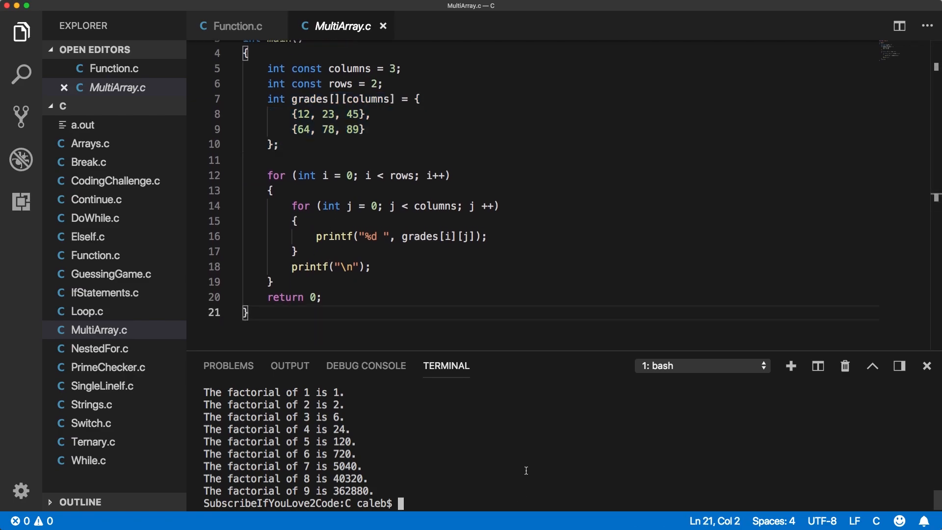
Compile with gcc MultiArray.c and run it, printing rows 12 23 45 and 64 78 89.
{"action": "type", "text": "gcc"}
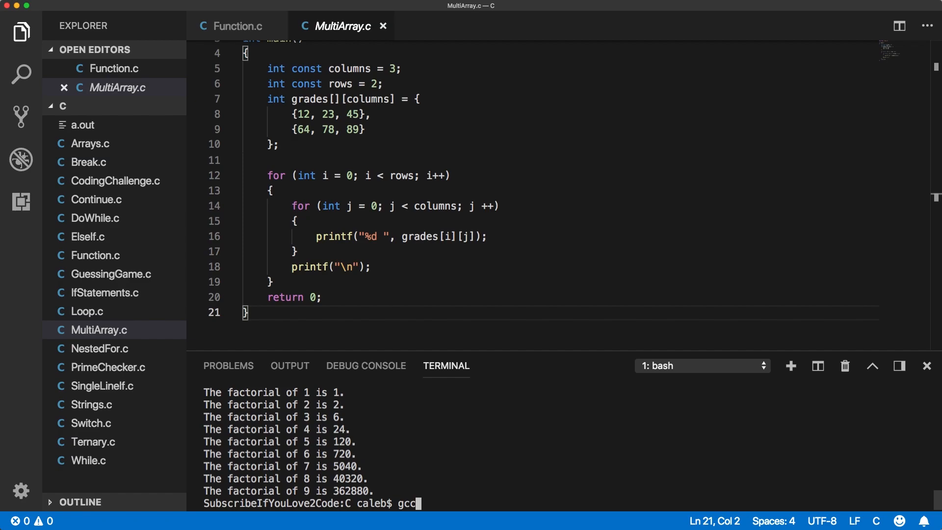
{"action": "type", "text": "MultiArray.c"}
{"action": "type", "text": "./a.out"}
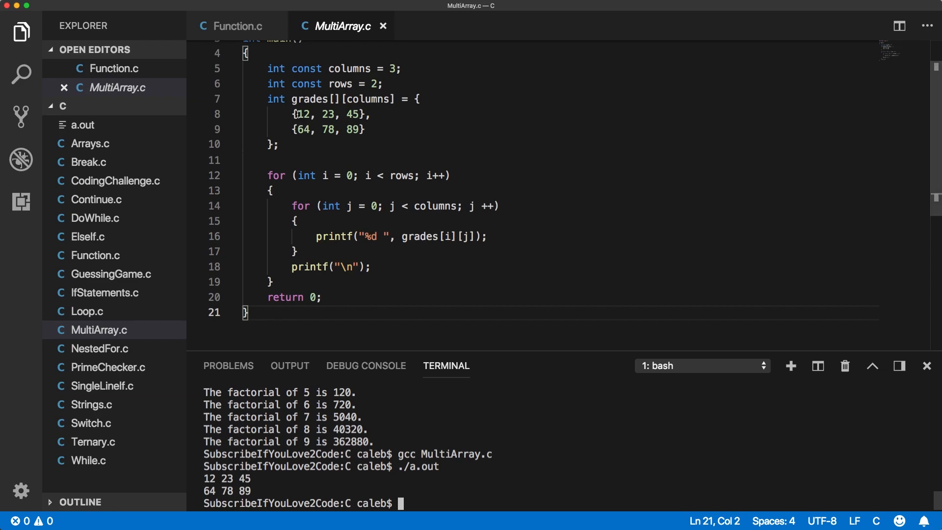
{"action": "left_click", "coordinate": [363, 130]}
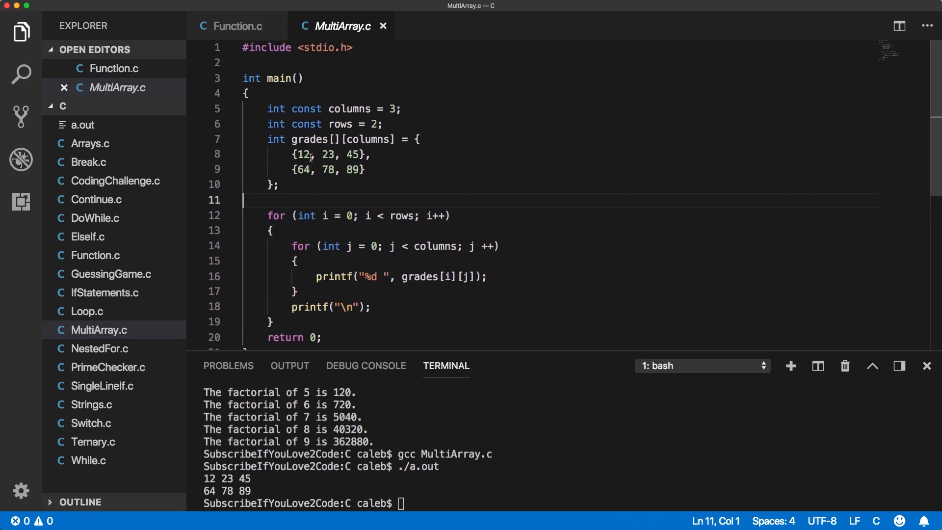
{"action": "mouse_move", "coordinate": [289, 204]}
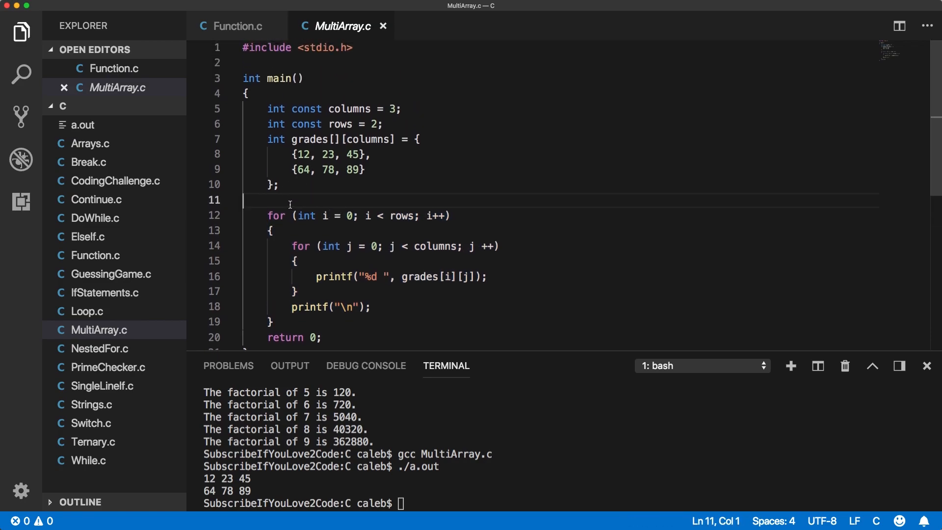
{"action": "mouse_move", "coordinate": [359, 208]}
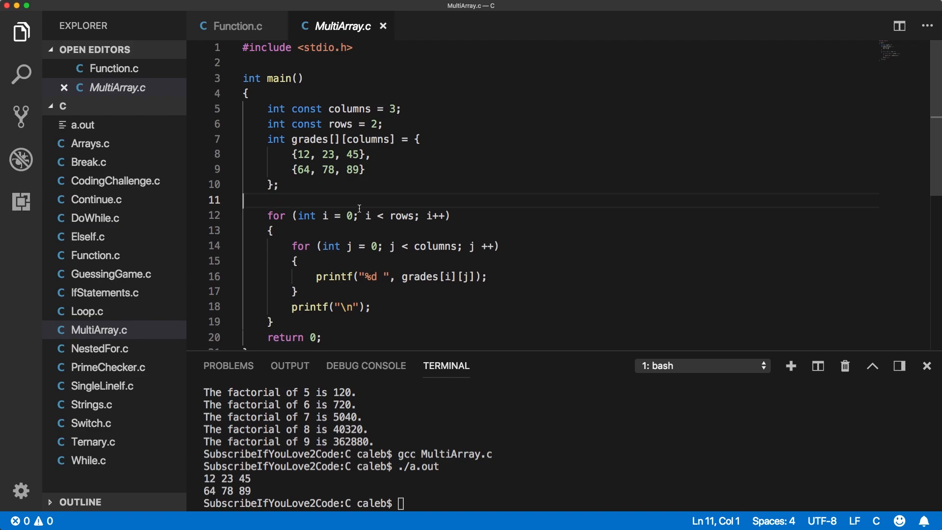
{"action": "mouse_move", "coordinate": [273, 63]}
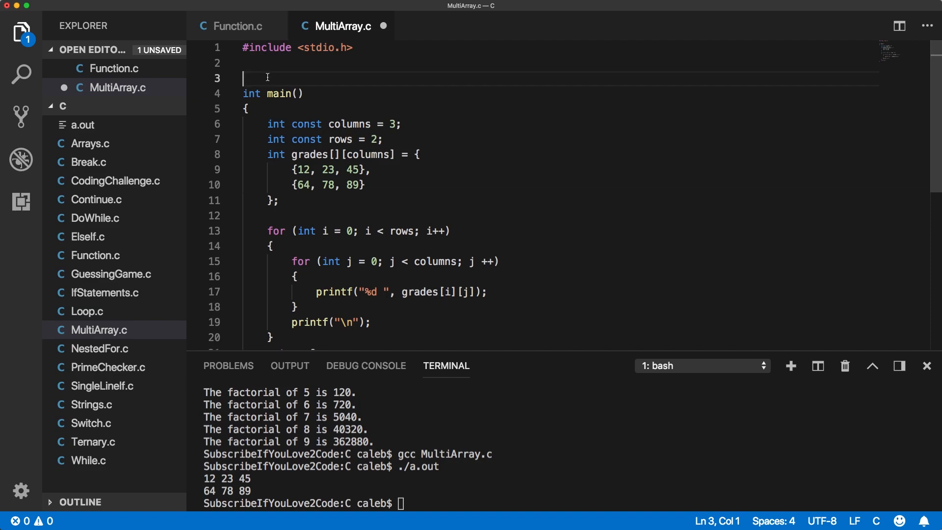
Write an empty void printArray(int arr[]) stub above main.
{"action": "type", "text": "void printArray()"}
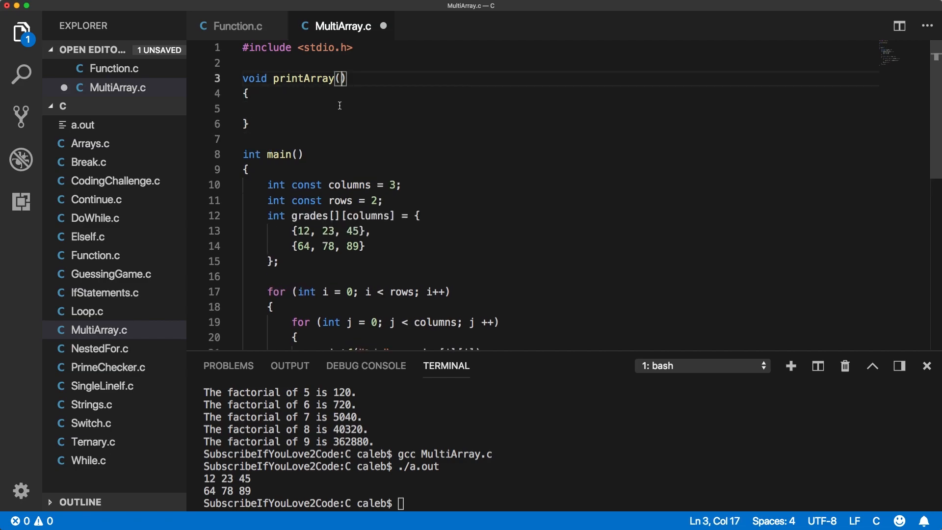
{"action": "scroll", "scroll_direction": "down", "scroll_amount": 3}
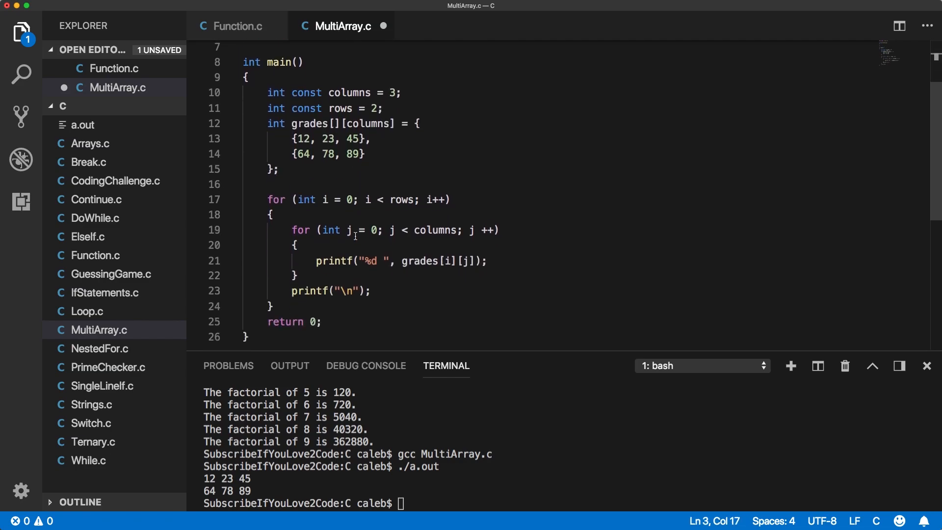
{"action": "scroll", "scroll_direction": "up", "scroll_amount": 3}
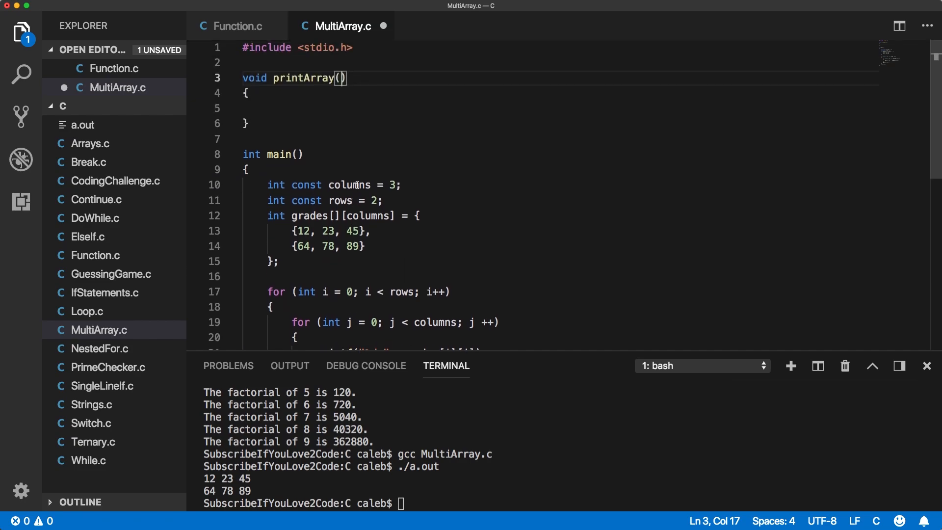
{"action": "type", "text": "int"}
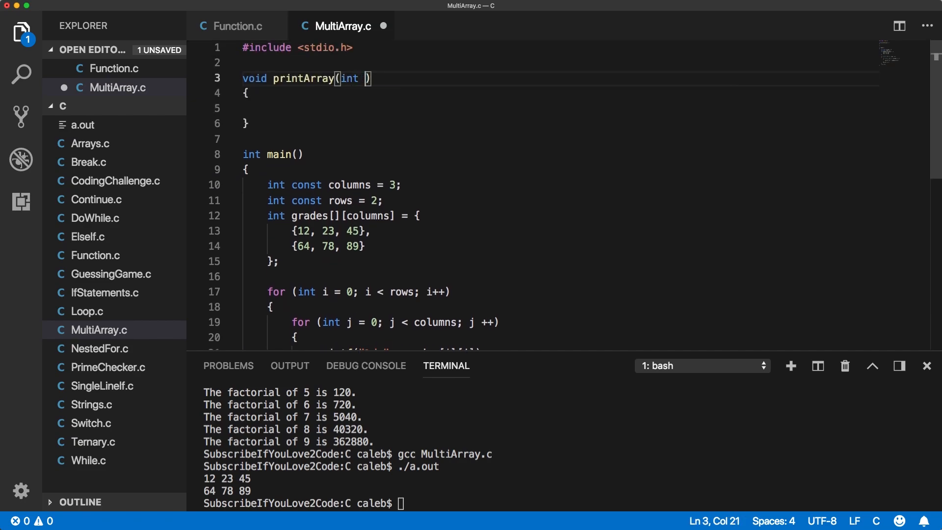
{"action": "type", "text": "arr[]"}
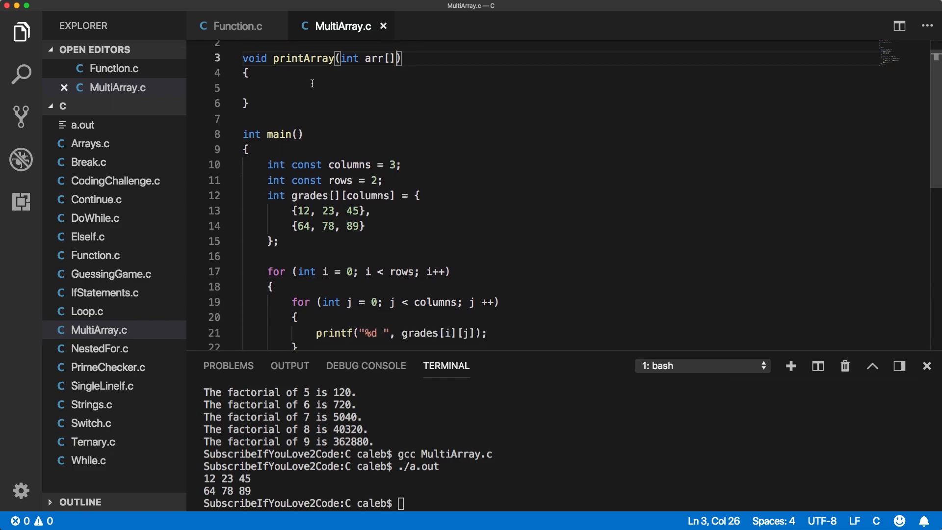
{"action": "left_click", "coordinate": [267, 88]}
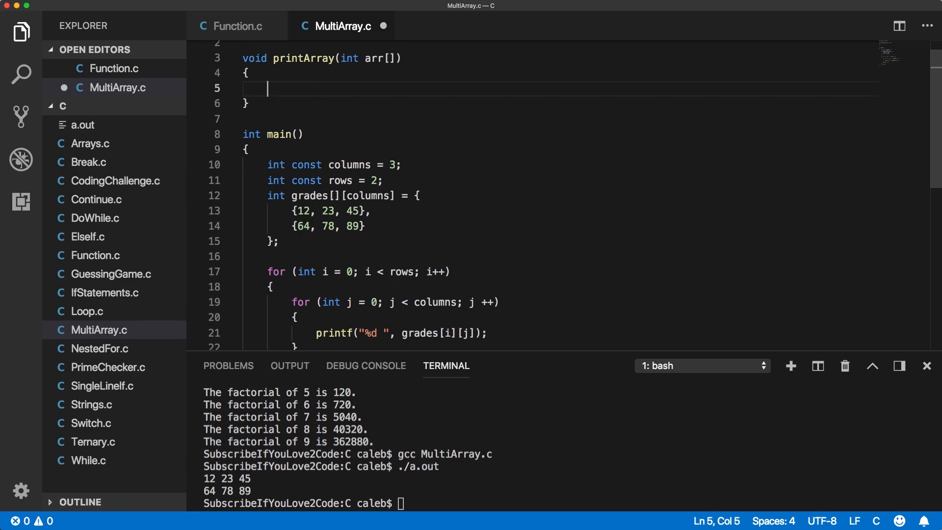
Add an int size parameter and a for(int i = 0; i < size; i++) loop in printArray.
{"action": "type", "text": "for"}
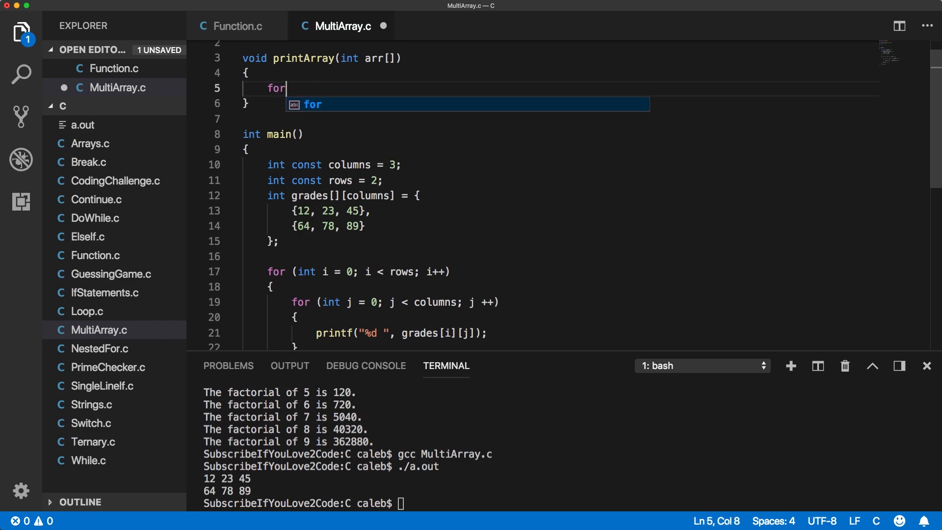
{"action": "type", "text": "(int"}
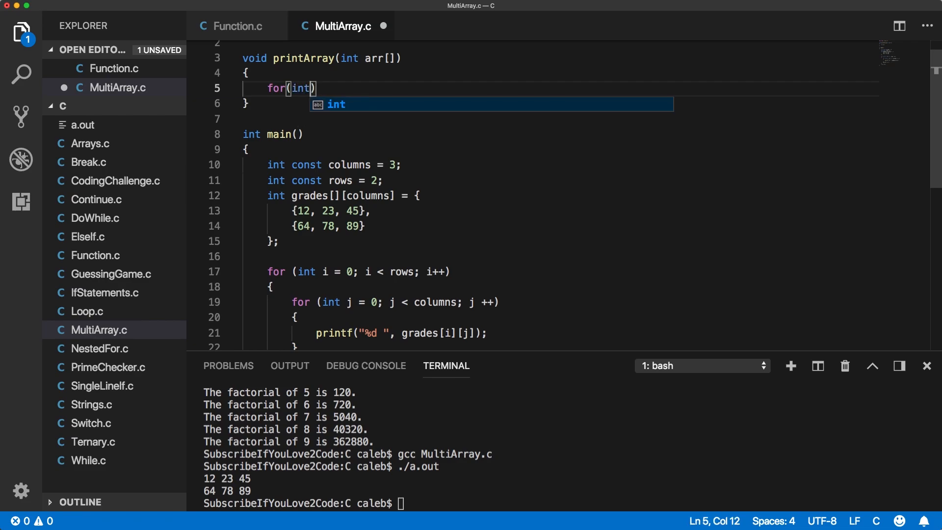
{"action": "type", "text": "i = 0; i < arr"}
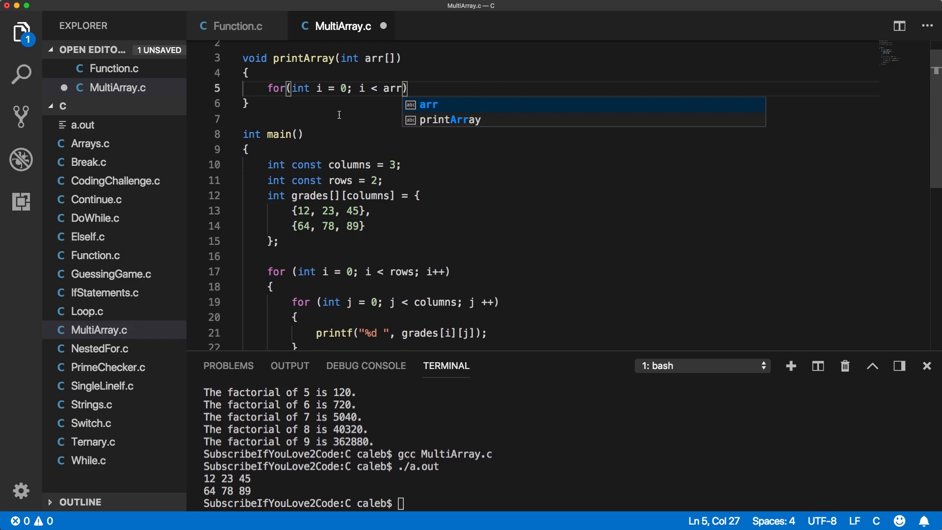
{"action": "mouse_move", "coordinate": [363, 218]}
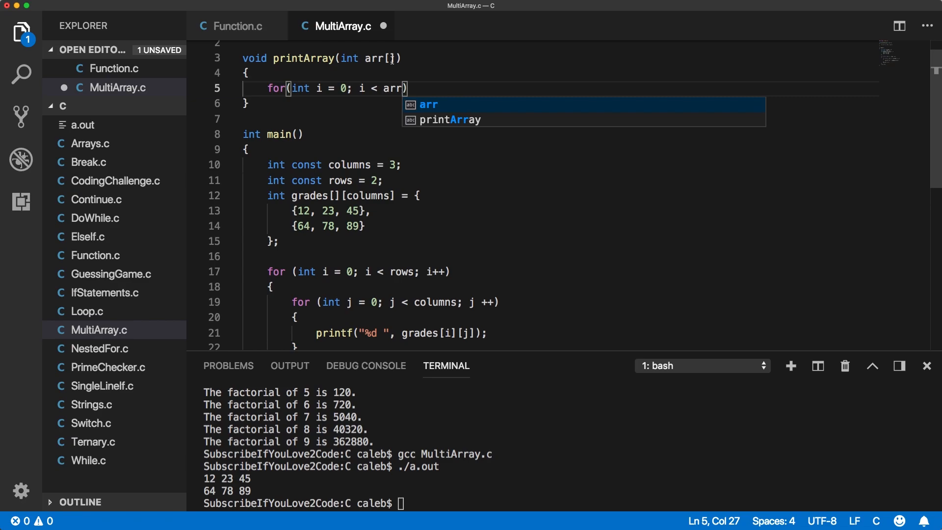
{"action": "mouse_move", "coordinate": [391, 111]}
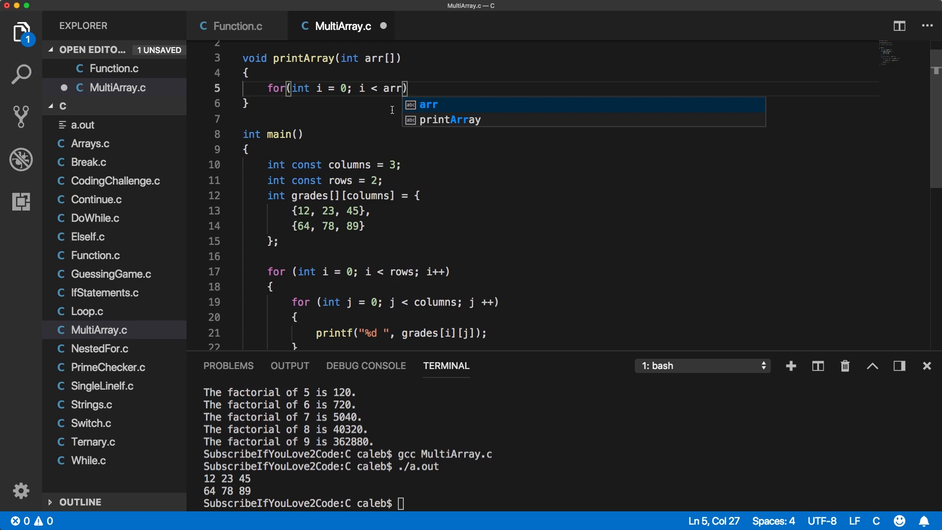
{"action": "mouse_move", "coordinate": [396, 58]}
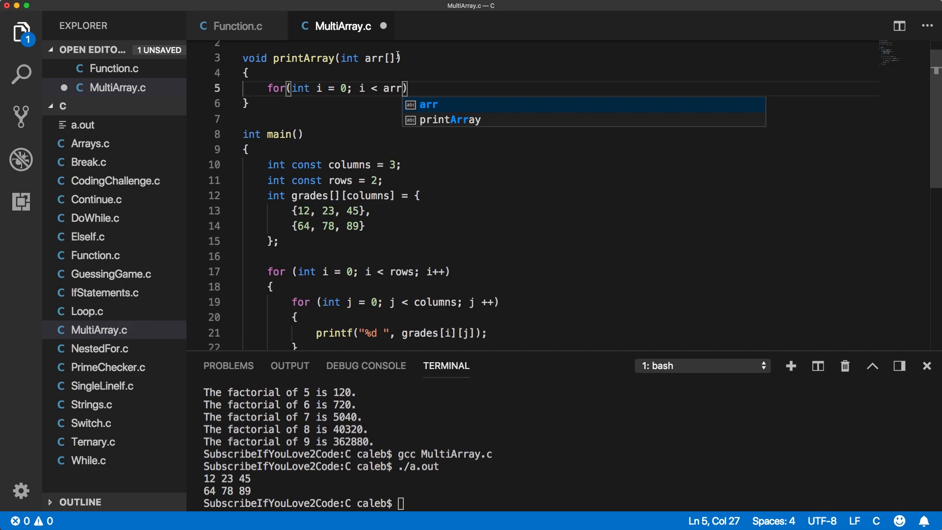
{"action": "type", "text": ","}
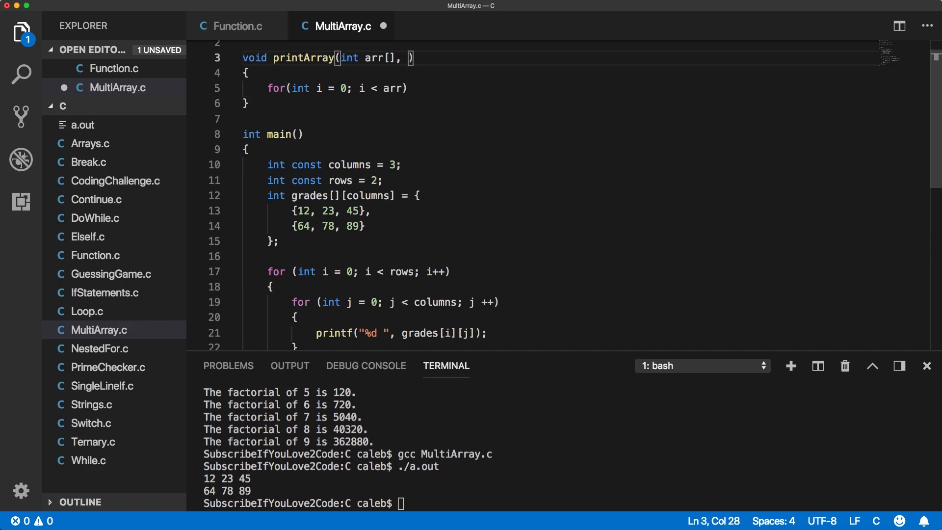
{"action": "type", "text": "int s"}
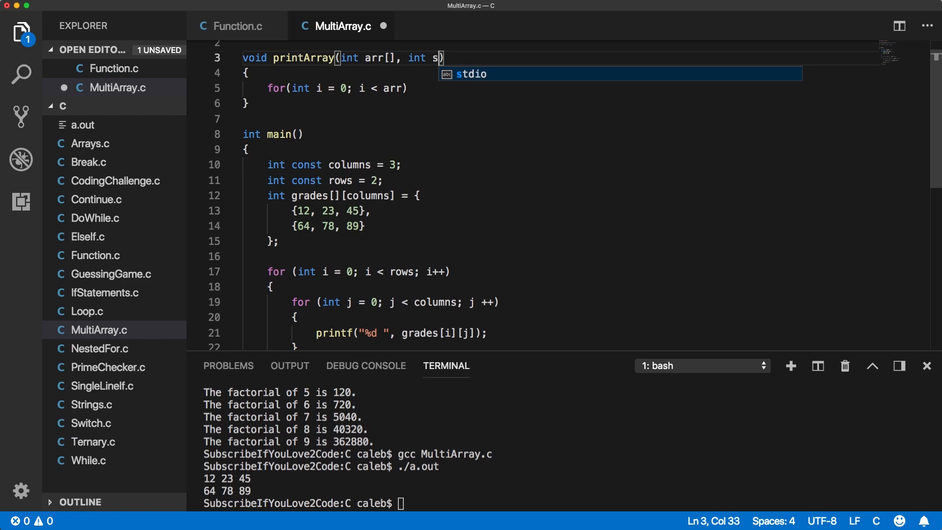
{"action": "type", "text": "ize"}
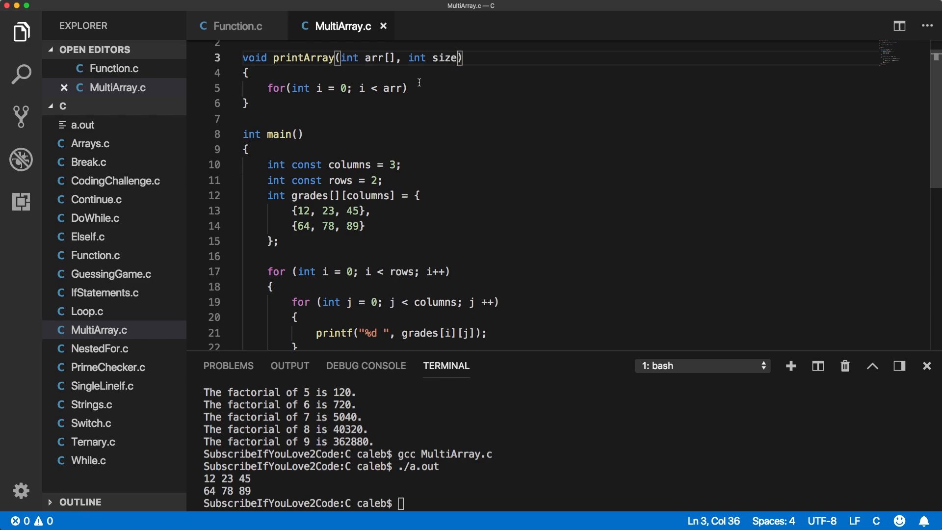
{"action": "mouse_move", "coordinate": [438, 88]}
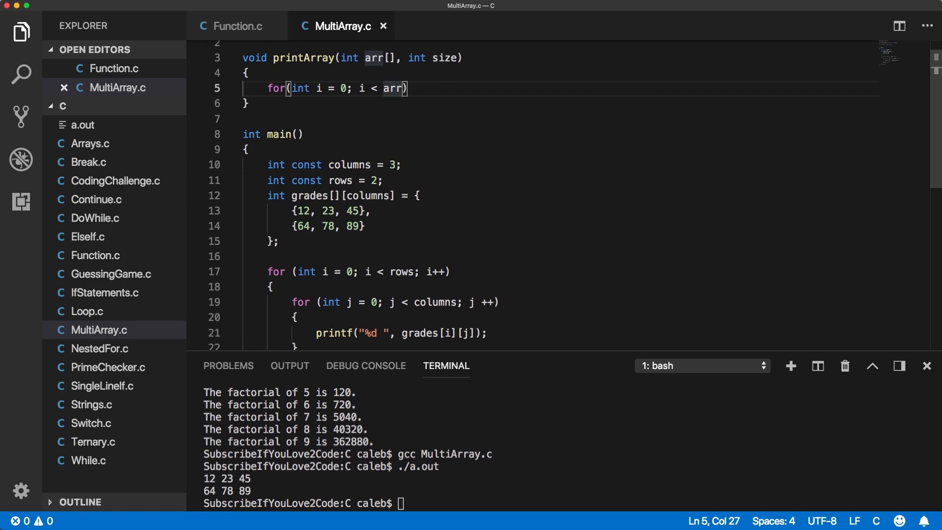
{"action": "type", "text": "size; i++"}
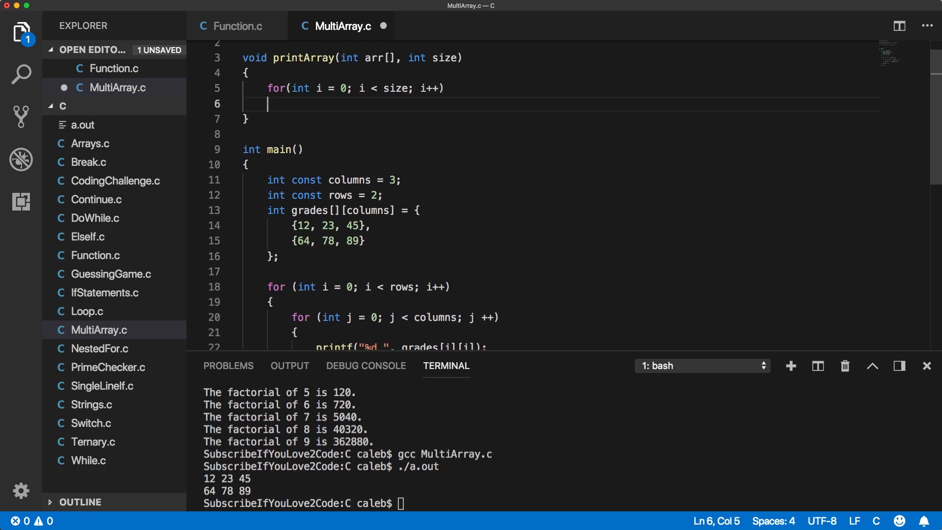
Print each element in the loop with printf("%d ", arr[i]).
{"action": "type", "text": "printf();"}
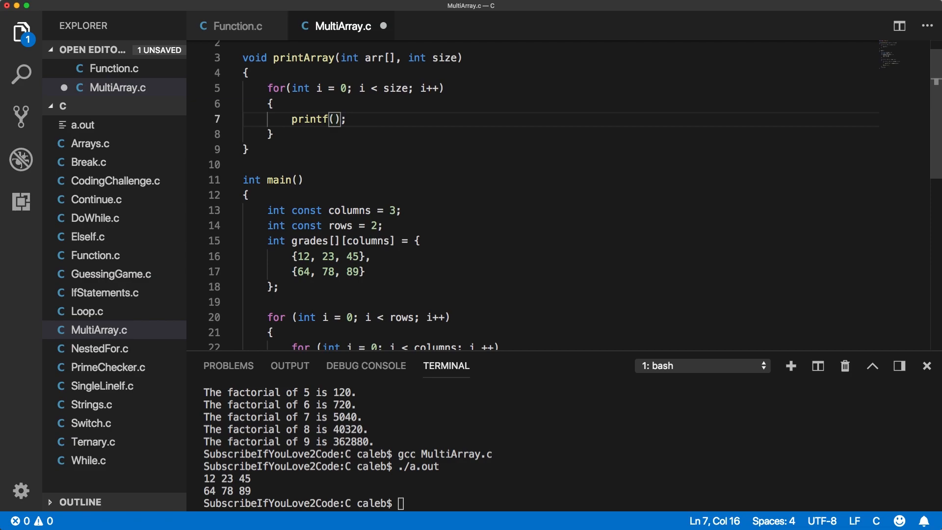
{"action": "type", "text": "\""}
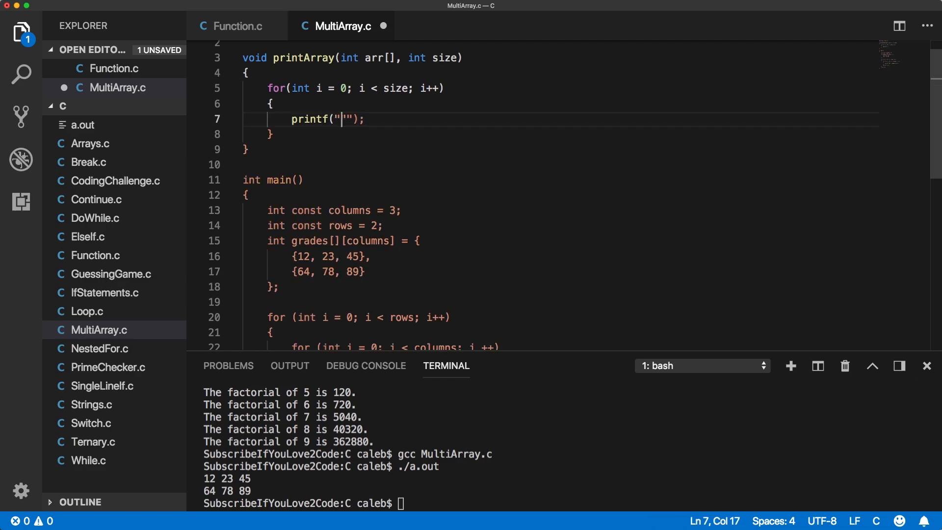
{"action": "key", "text": "Backspace"}
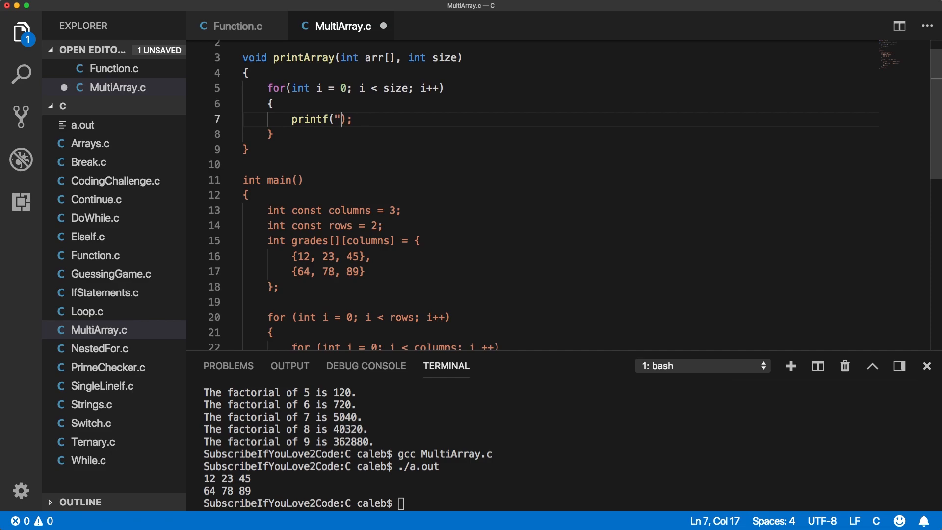
{"action": "type", "text": "%d"}
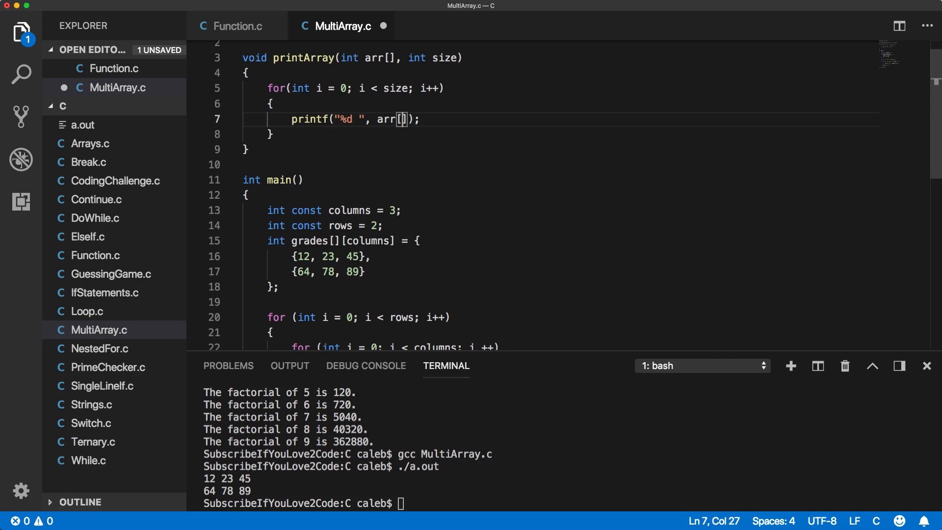
{"action": "type", "text": "i"}
{"action": "left_click", "coordinate": [565, 503]}
{"action": "type", "text": "gcc MultiArray.c"}
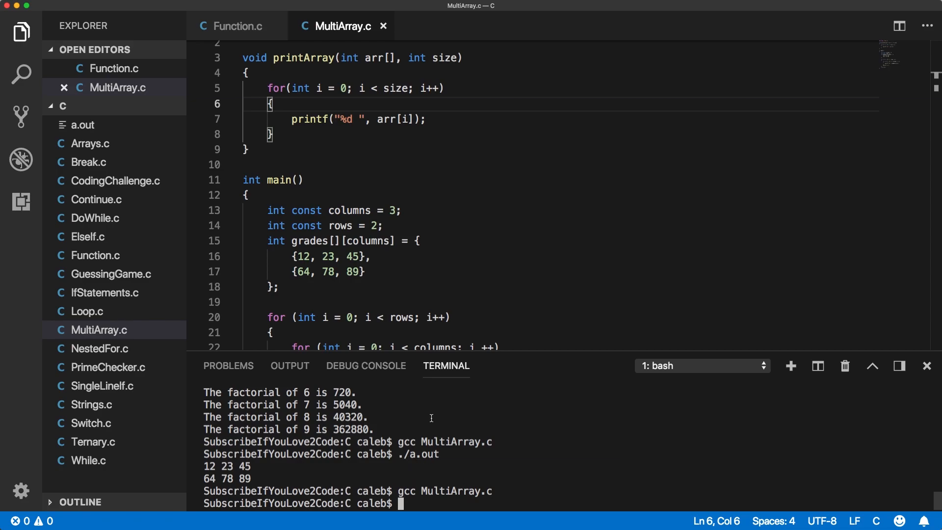
Replace main's inner loop with a printArray call taking grades[i].
{"action": "scroll", "scroll_direction": "up", "scroll_amount": 3}
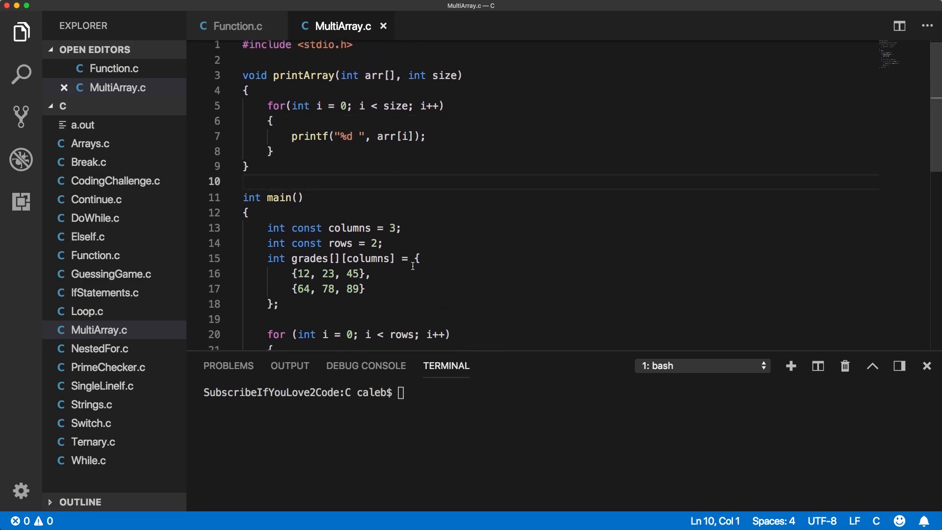
{"action": "scroll", "scroll_direction": "down", "scroll_amount": 3}
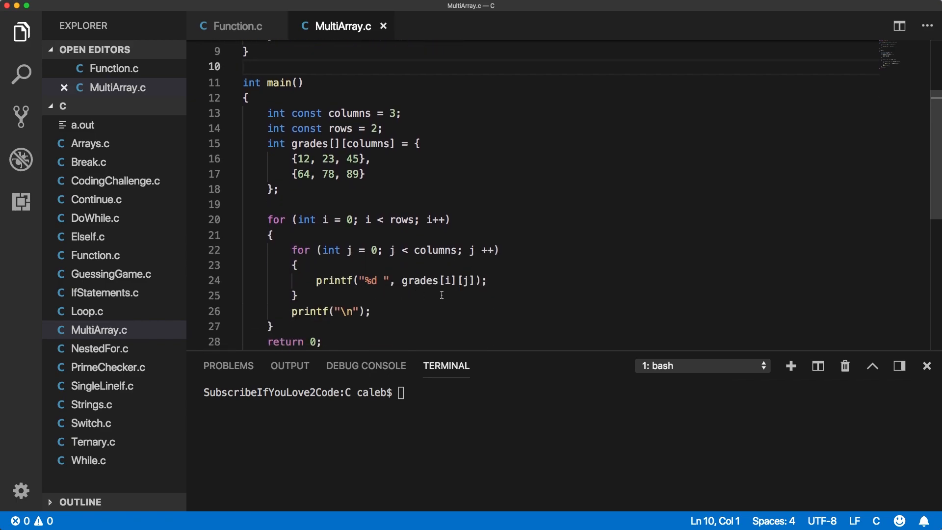
{"action": "left_click", "coordinate": [291, 250]}
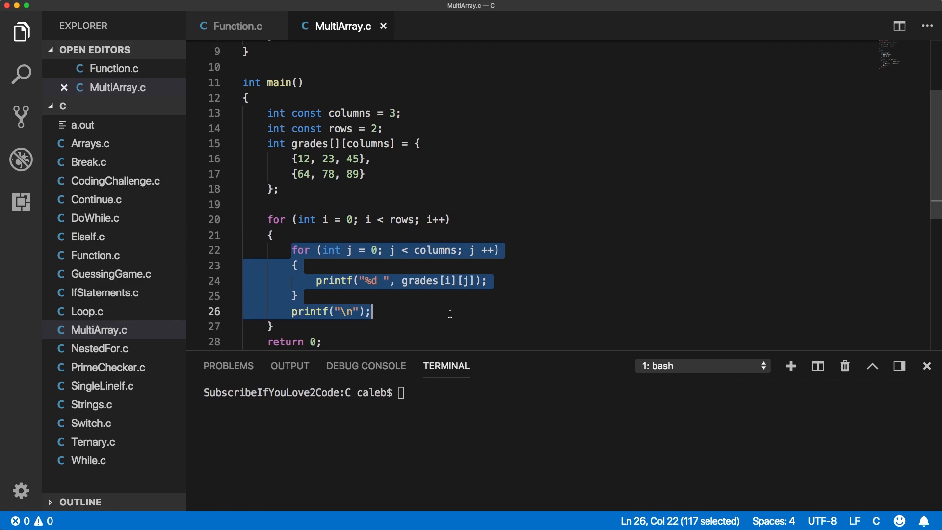
{"action": "type", "text": "printArray"}
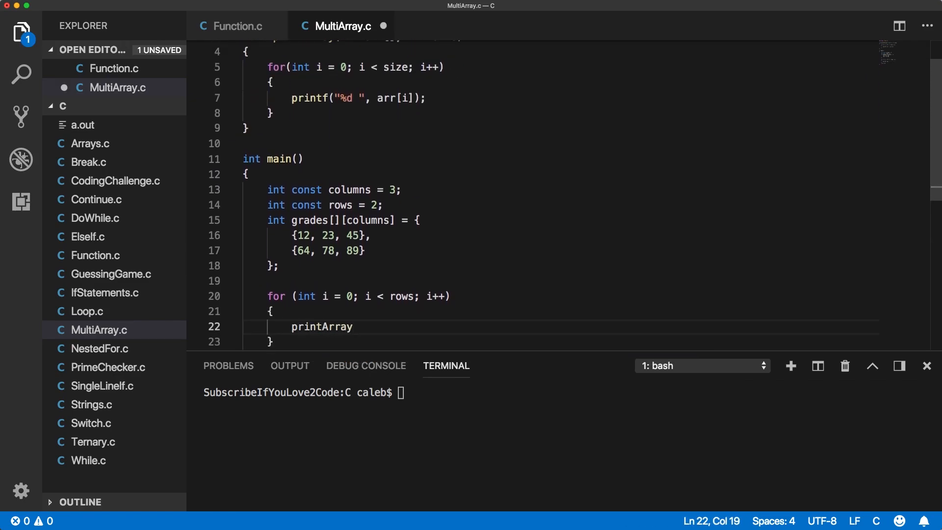
{"action": "type", "text": "();"}
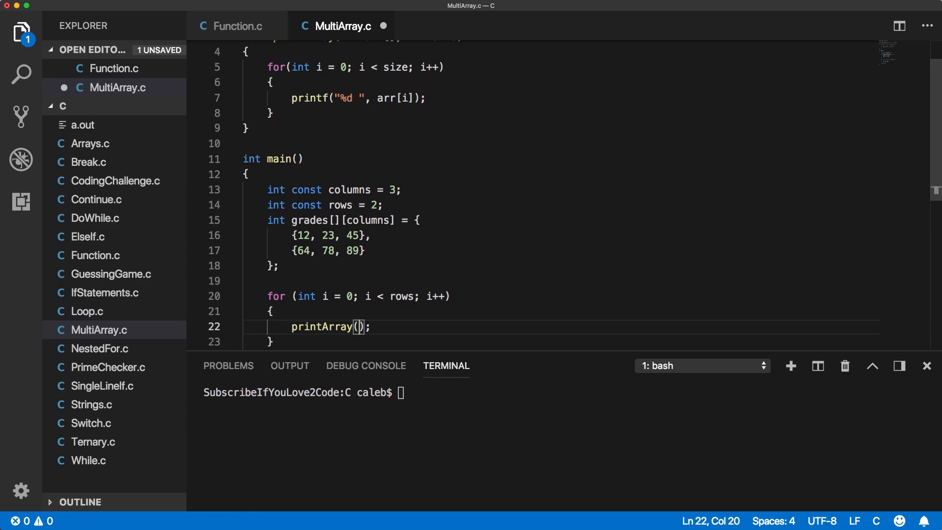
{"action": "type", "text": "grades["}
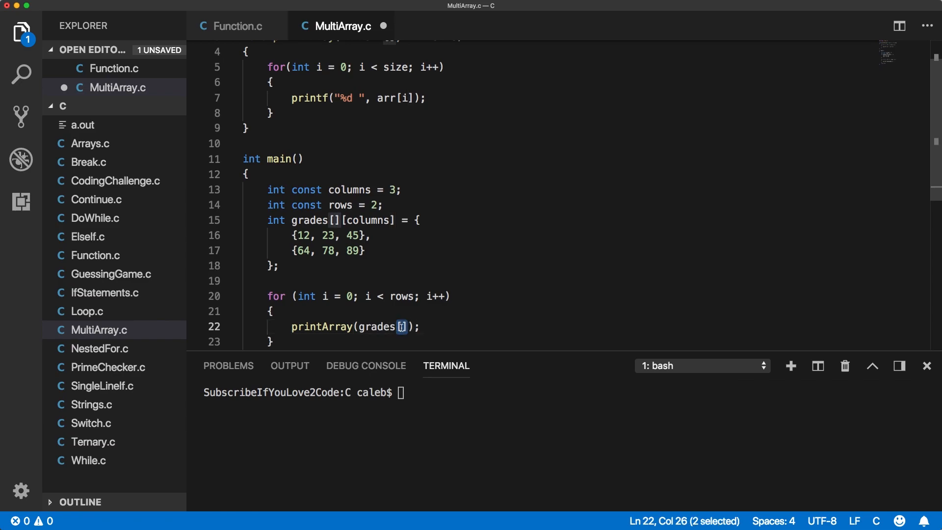
{"action": "left_click", "coordinate": [403, 326]}
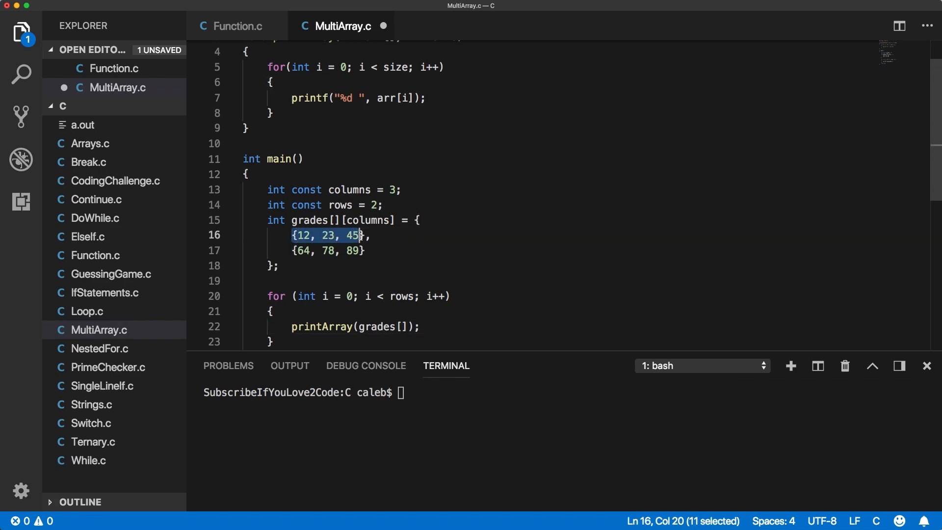
{"action": "left_click", "coordinate": [402, 326]}
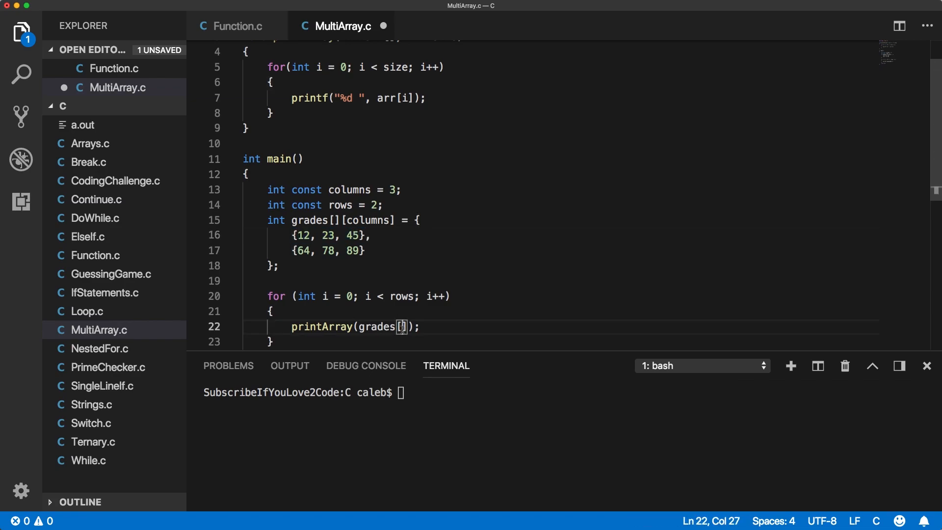
{"action": "type", "text": "i"}
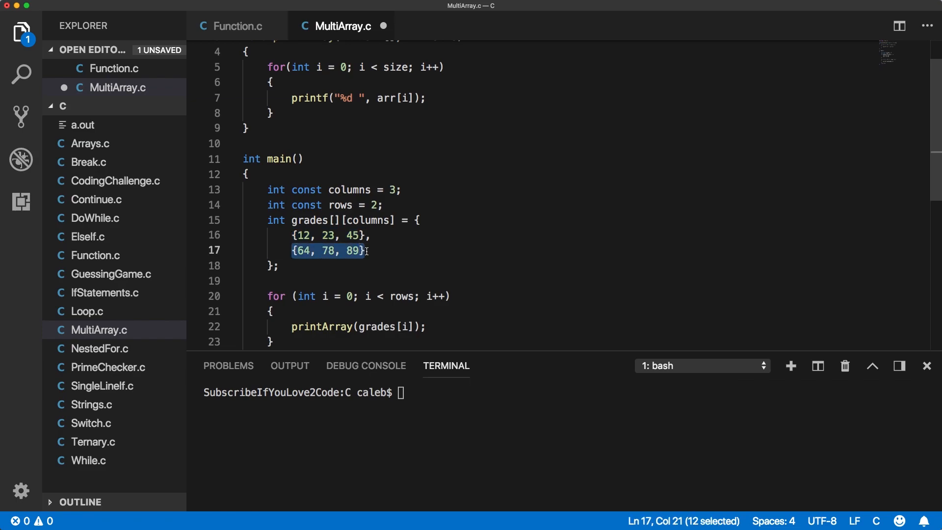
Complete the call as printArray(grades[i], columns); and start recompiling with gcc.
{"action": "left_click", "coordinate": [414, 326]}
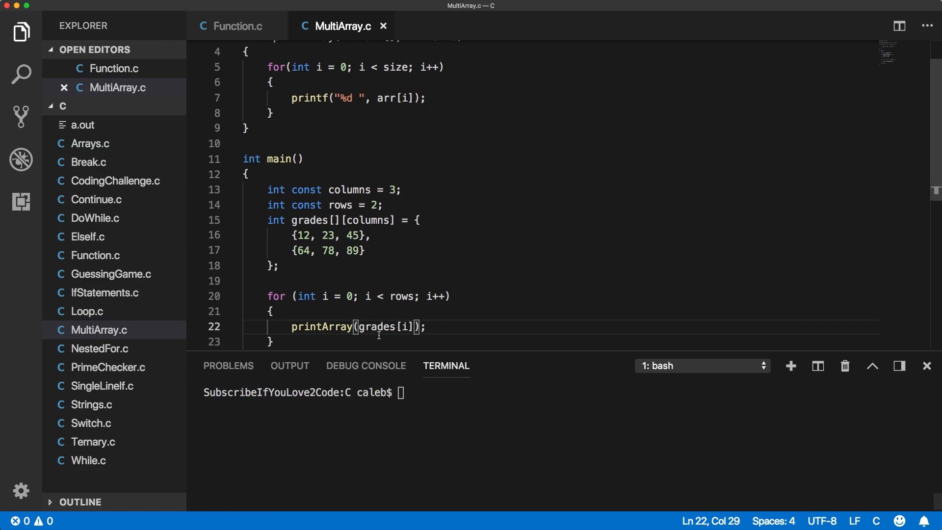
{"action": "type", "text": ","}
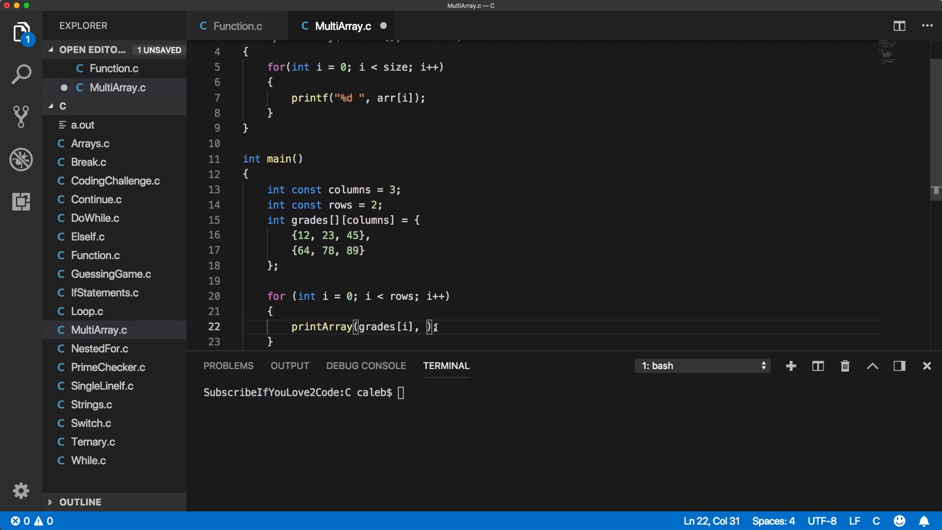
{"action": "scroll", "scroll_direction": "down", "scroll_amount": 3}
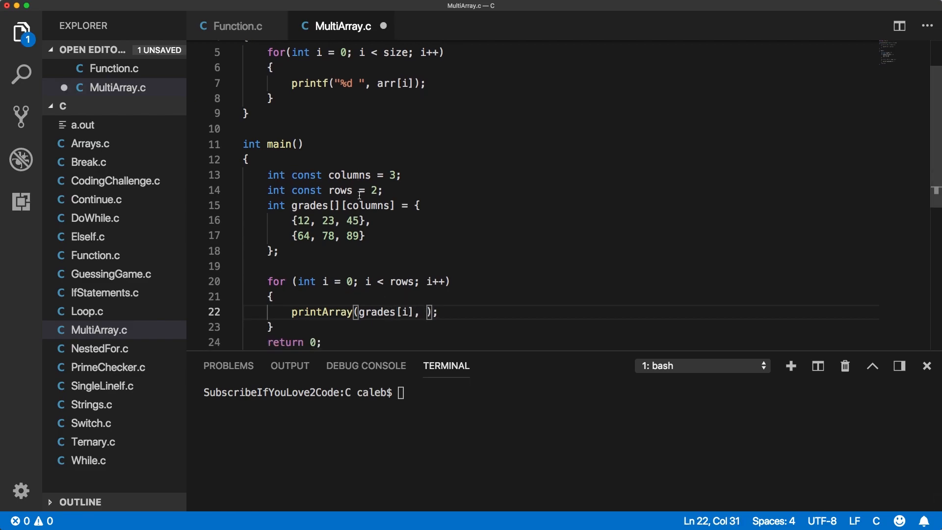
{"action": "mouse_move", "coordinate": [424, 317]}
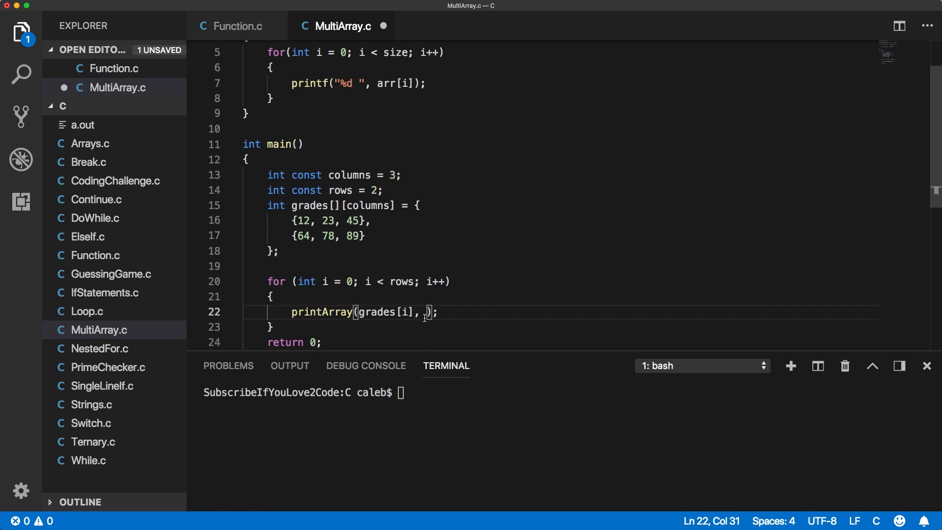
{"action": "type", "text": "columns"}
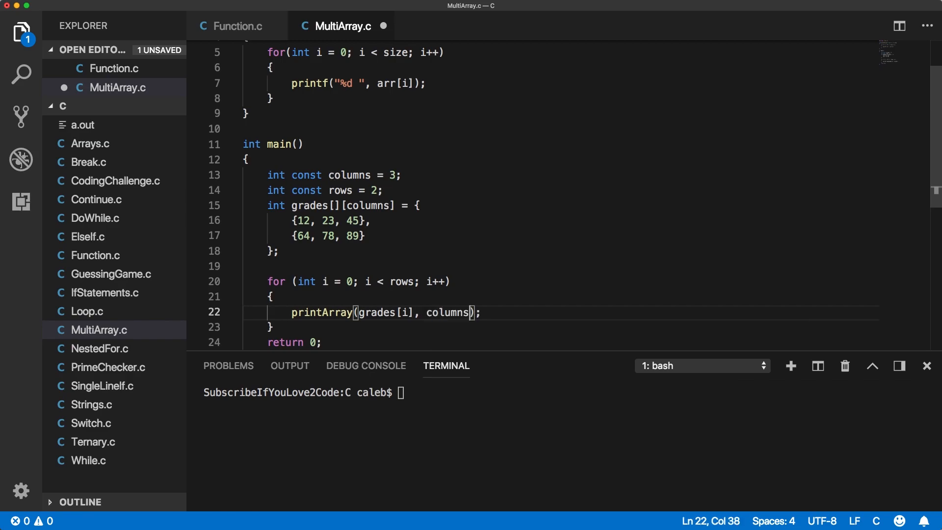
{"action": "type", "text": "g"}
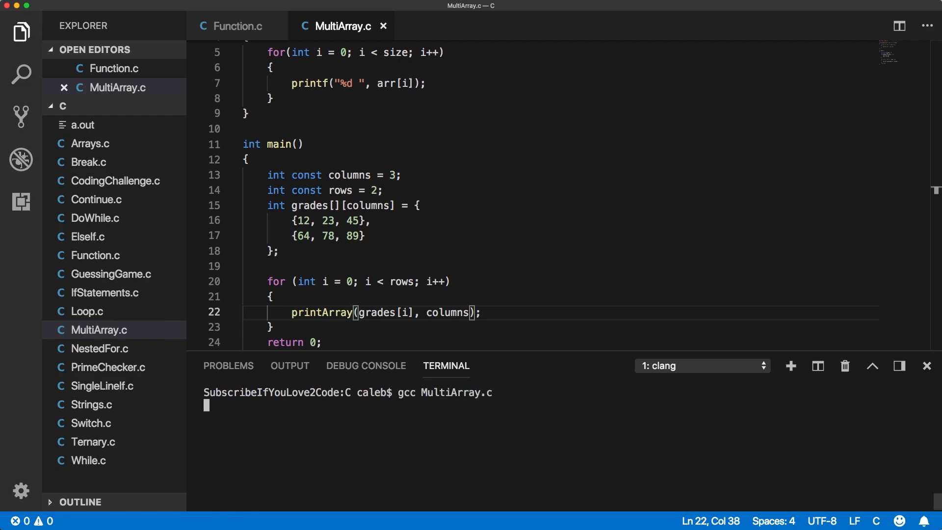
Run ./a.out, printing all six grades on one line.
{"action": "type", "text": "./a.out"}
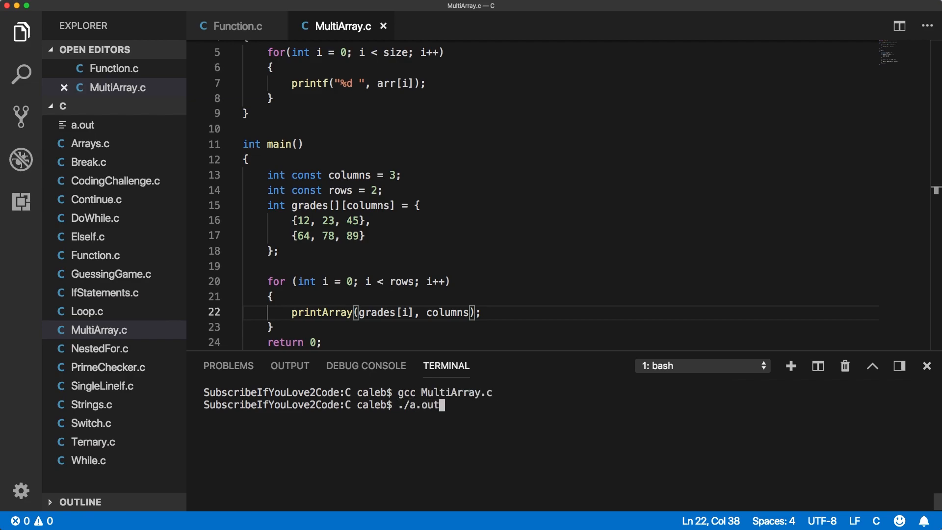
{"action": "key", "text": "Return"}
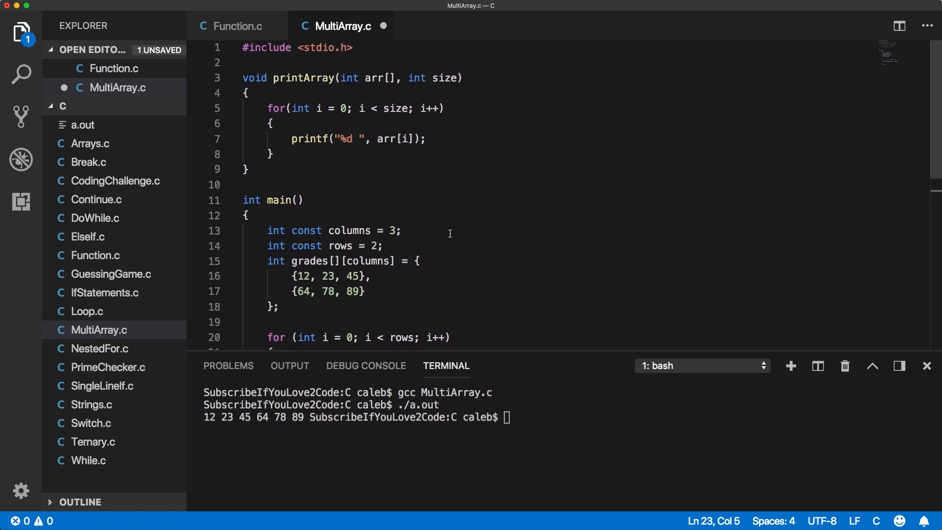
{"action": "scroll", "scroll_direction": "down", "scroll_amount": 3}
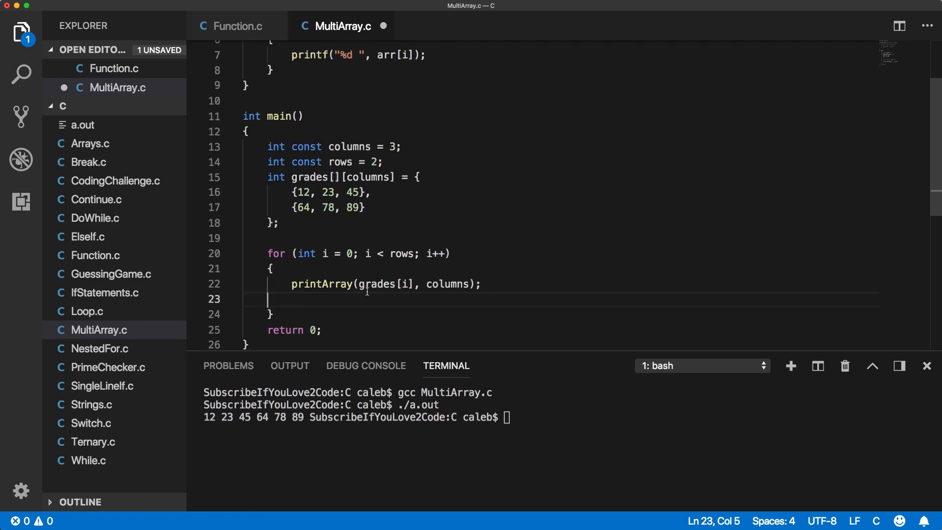
Add printf("\n") after each printArray call, rebuild and run to print a 2x3 grid.
{"action": "type", "text": "pr"}
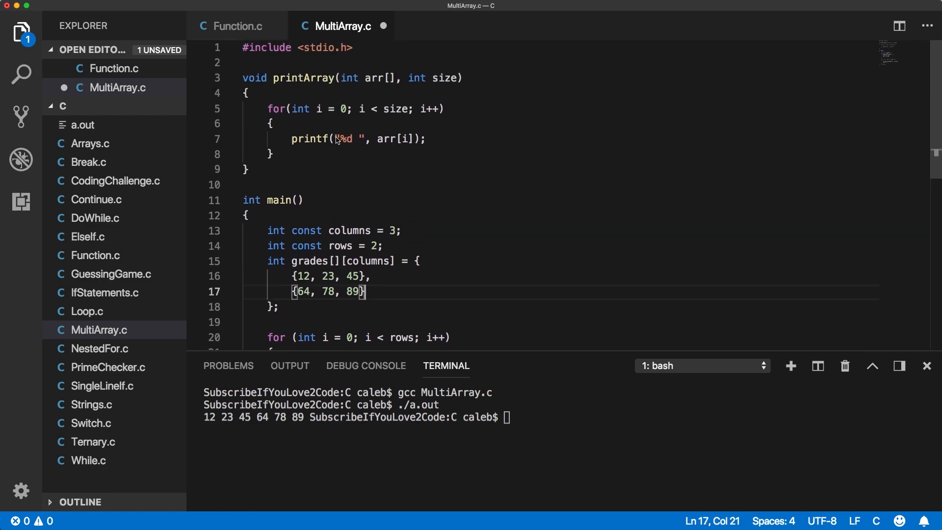
{"action": "scroll", "scroll_direction": "up", "scroll_amount": 3}
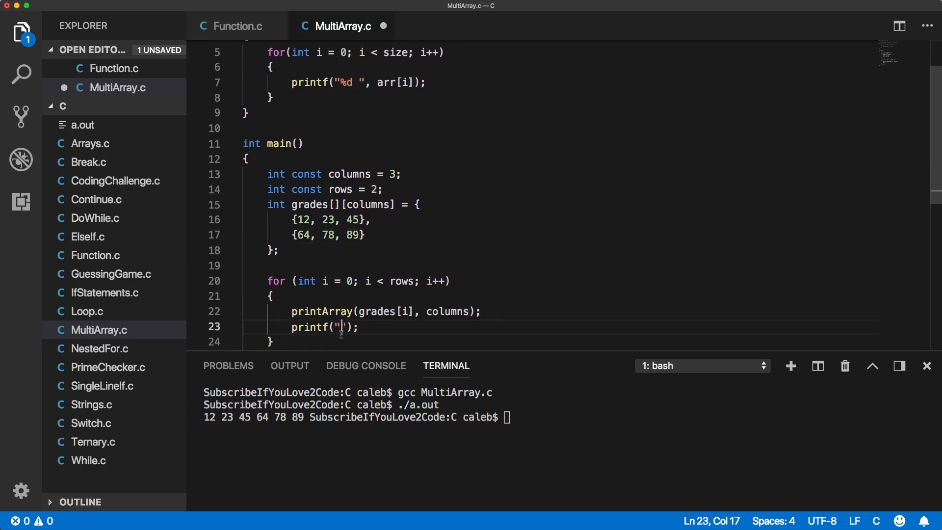
{"action": "type", "text": "\\n"}
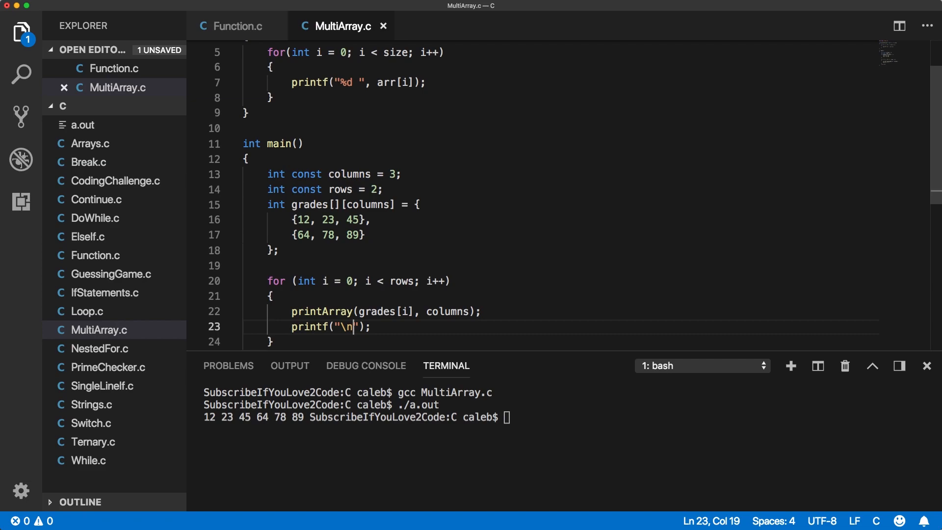
{"action": "left_click", "coordinate": [288, 365]}
{"action": "type", "text": "./a.out"}
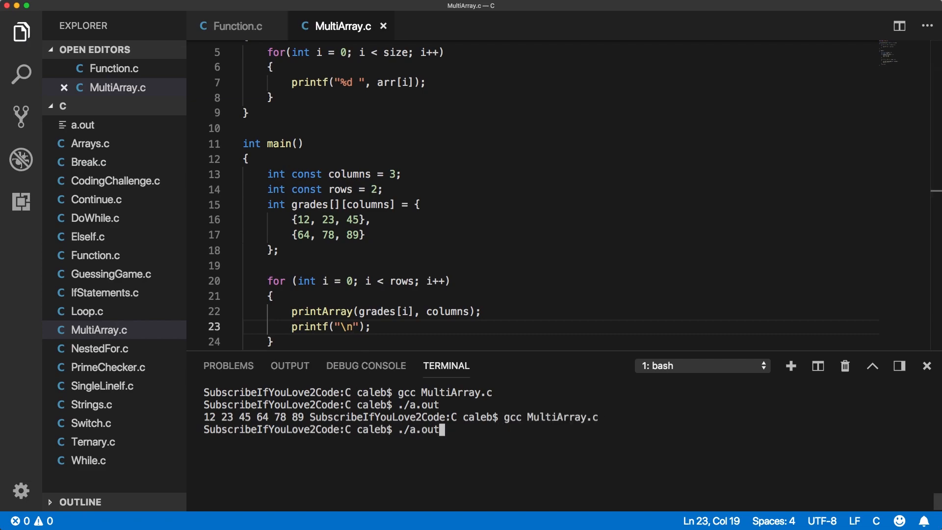
{"action": "key", "text": "Return"}
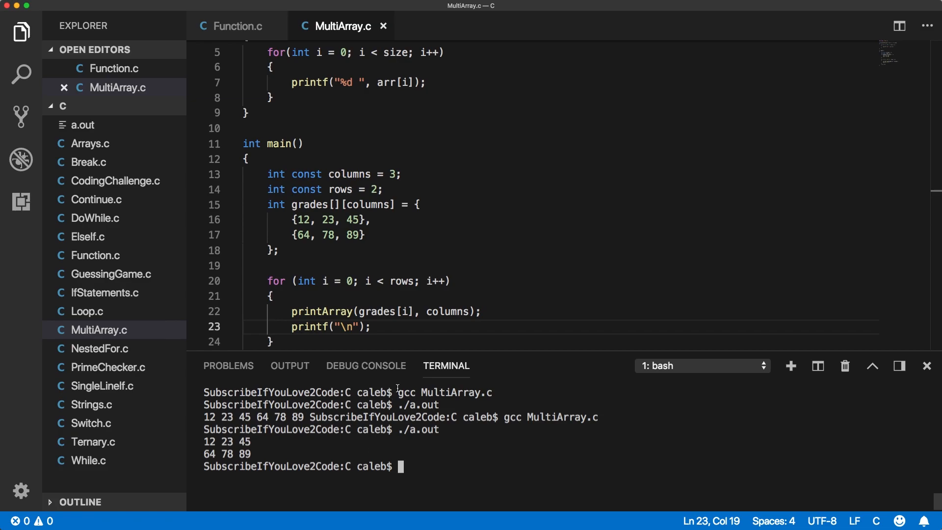
{"action": "scroll", "scroll_direction": "down", "scroll_amount": 3}
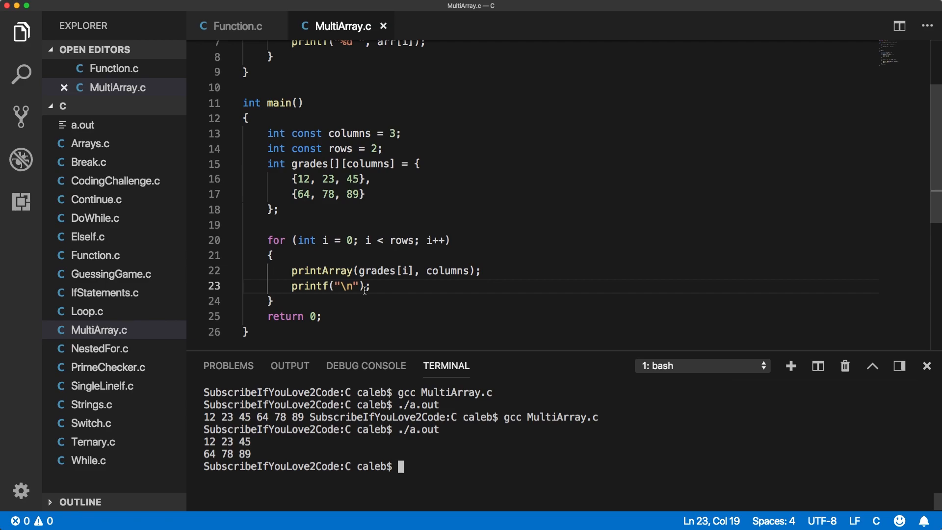
{"action": "mouse_move", "coordinate": [308, 142]}
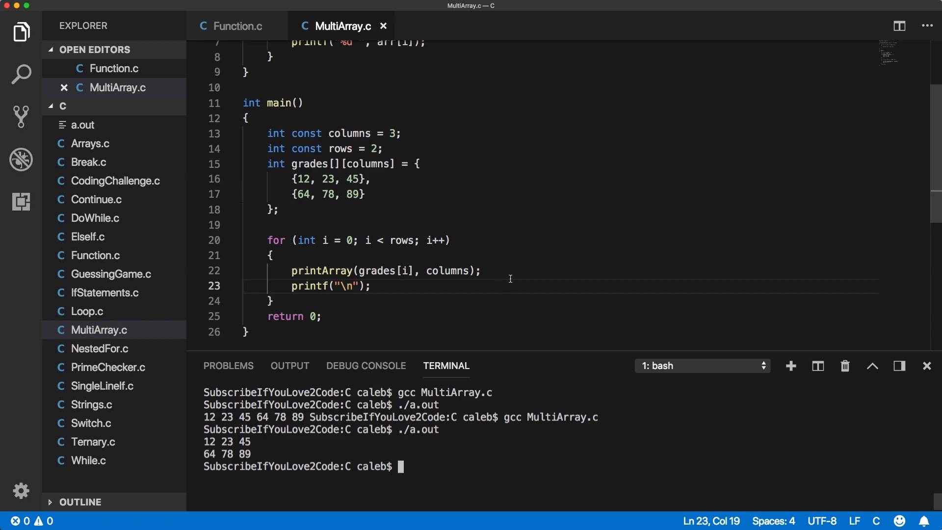
{"action": "mouse_move", "coordinate": [441, 294]}
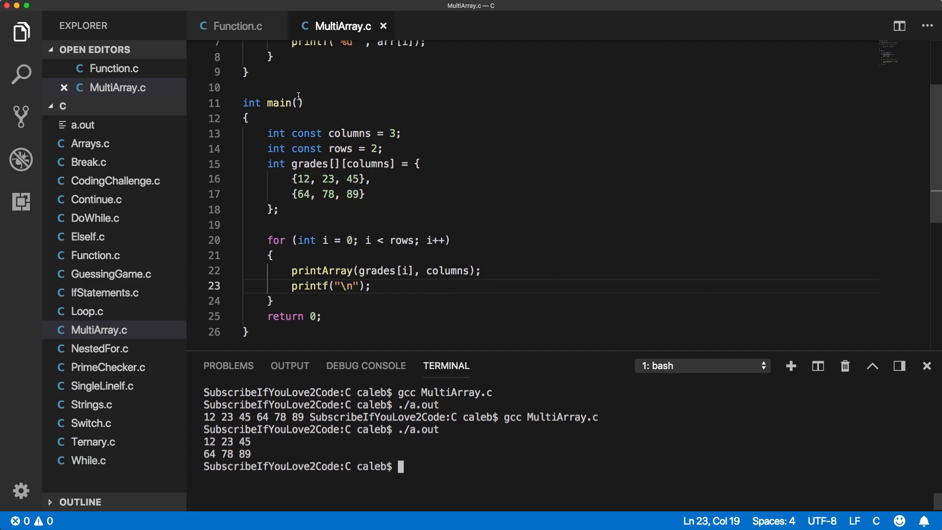
{"action": "mouse_move", "coordinate": [472, 176]}
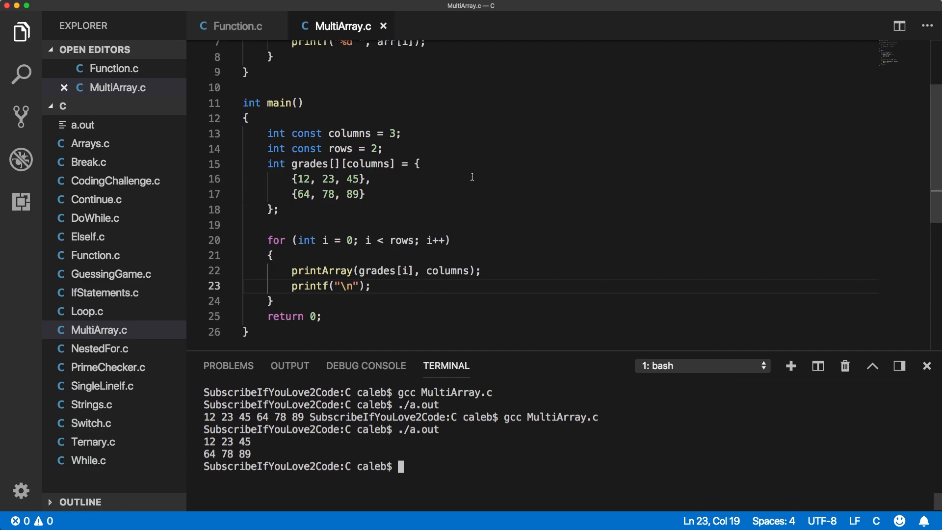
{"action": "mouse_move", "coordinate": [631, 169]}
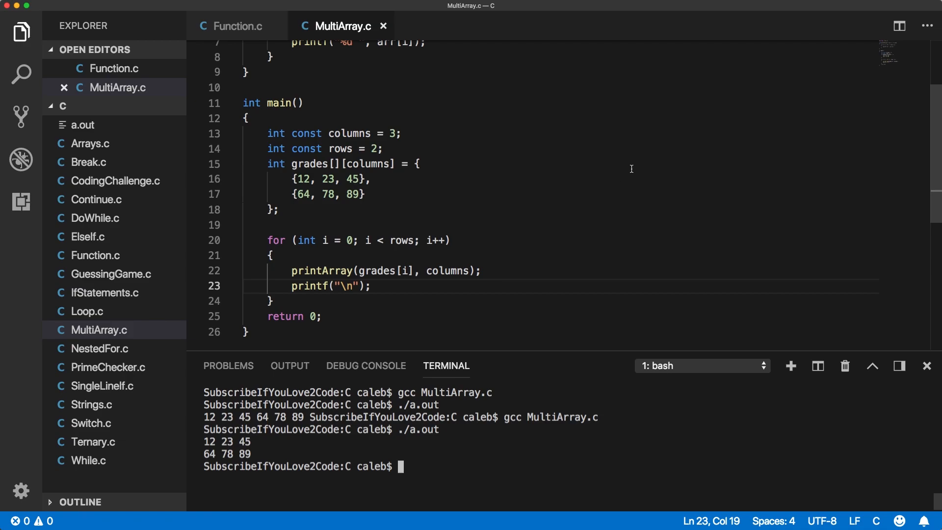